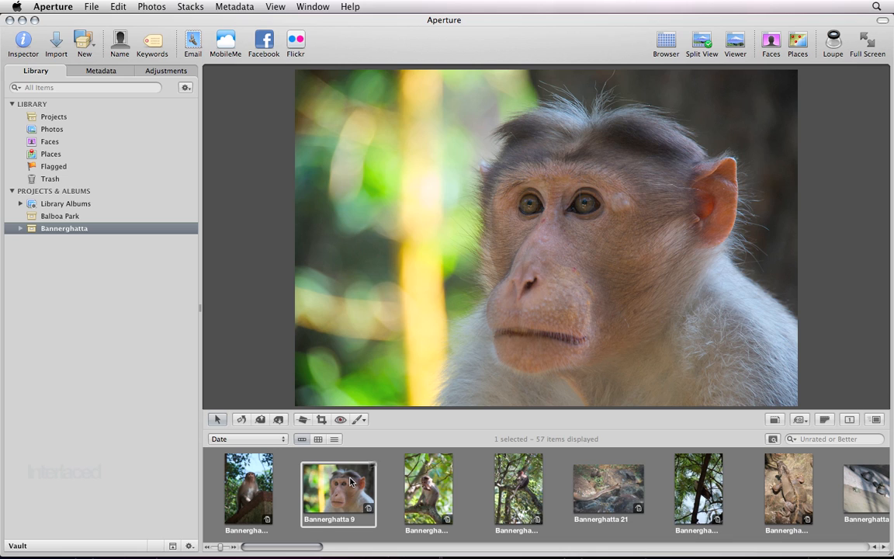
pyautogui.moveTo(76, 234)
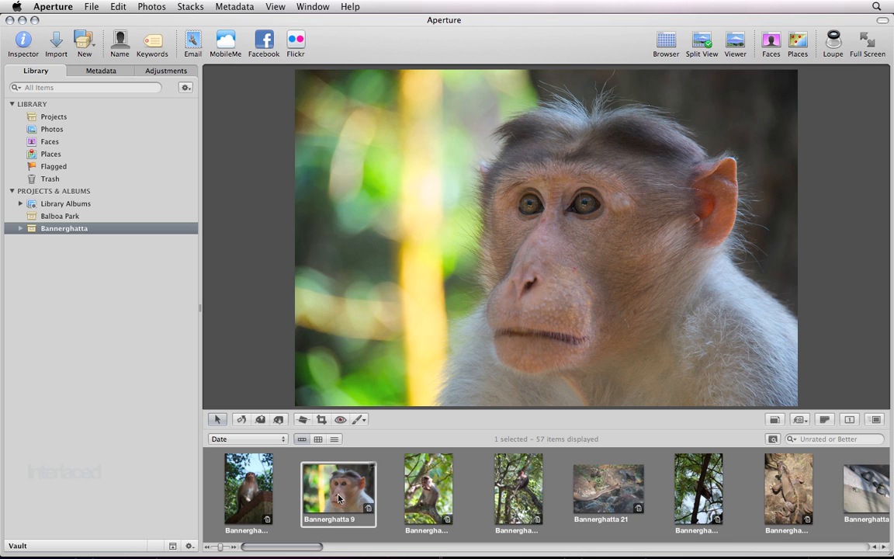
pyautogui.moveTo(328, 495)
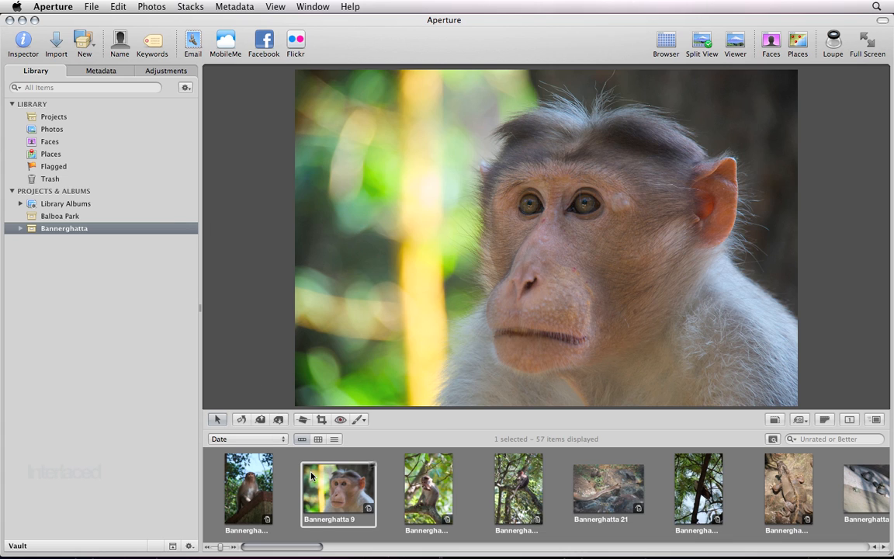
pyautogui.moveTo(329, 492)
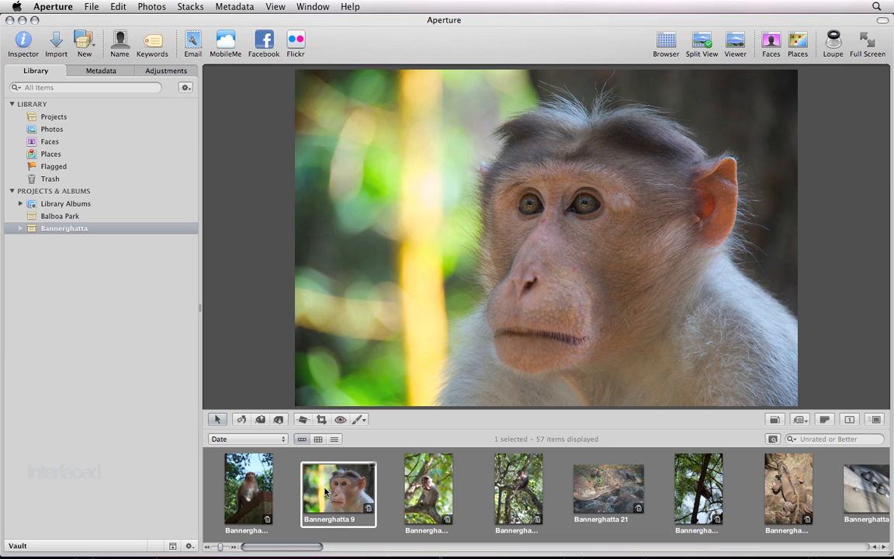
# Select all 57 Bannerghatta photos and create an album named 'Book' from them
pyautogui.press('cmd+a')
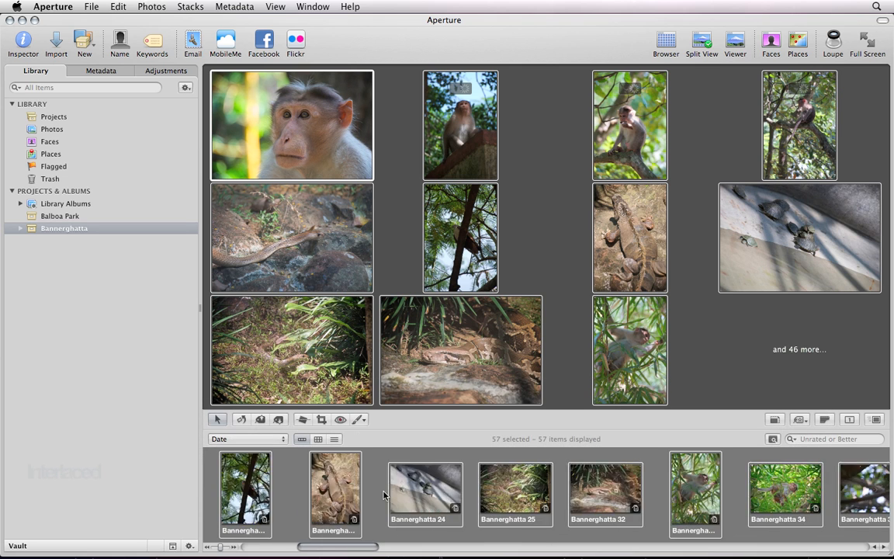
pyautogui.hscroll(3)
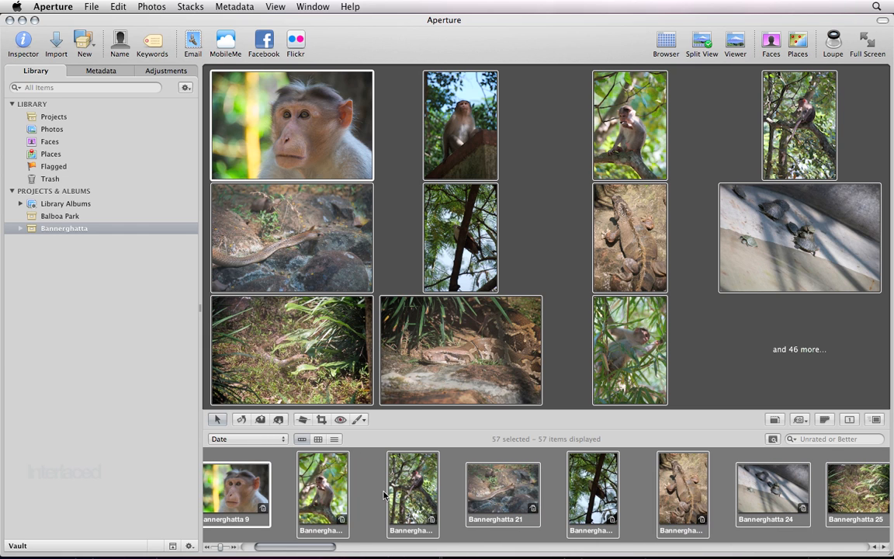
pyautogui.moveTo(86, 39)
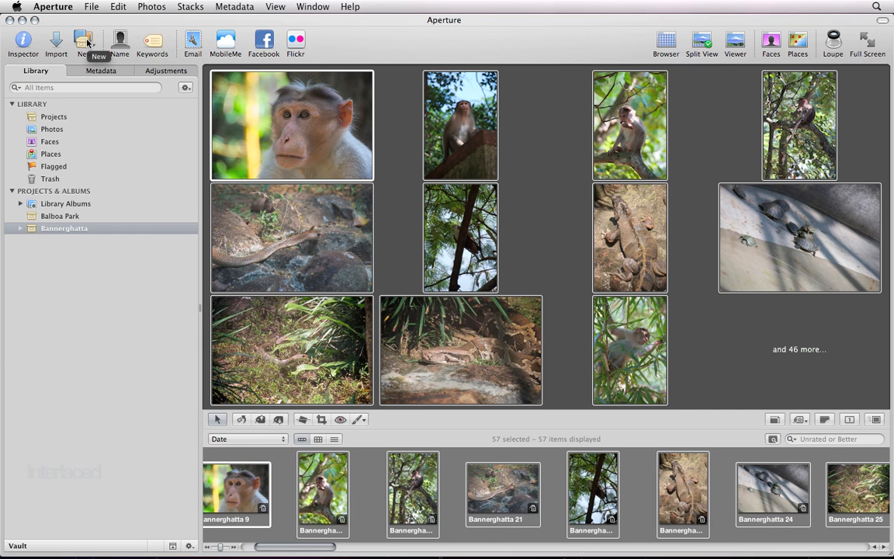
pyautogui.click(87, 37)
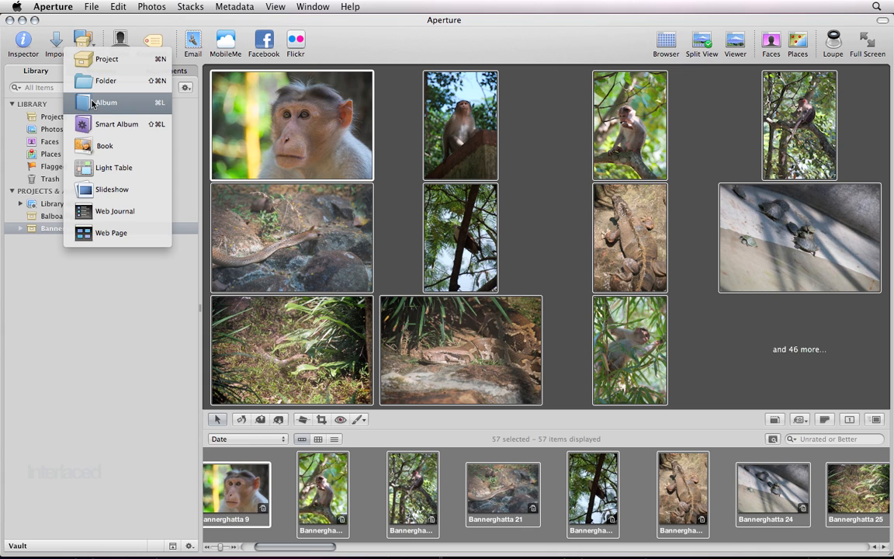
pyautogui.click(105, 101)
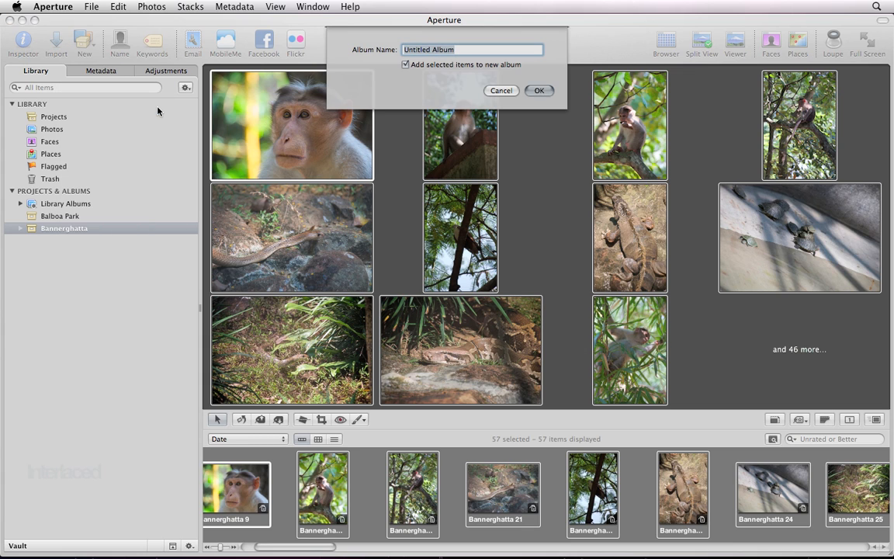
pyautogui.write('Book')
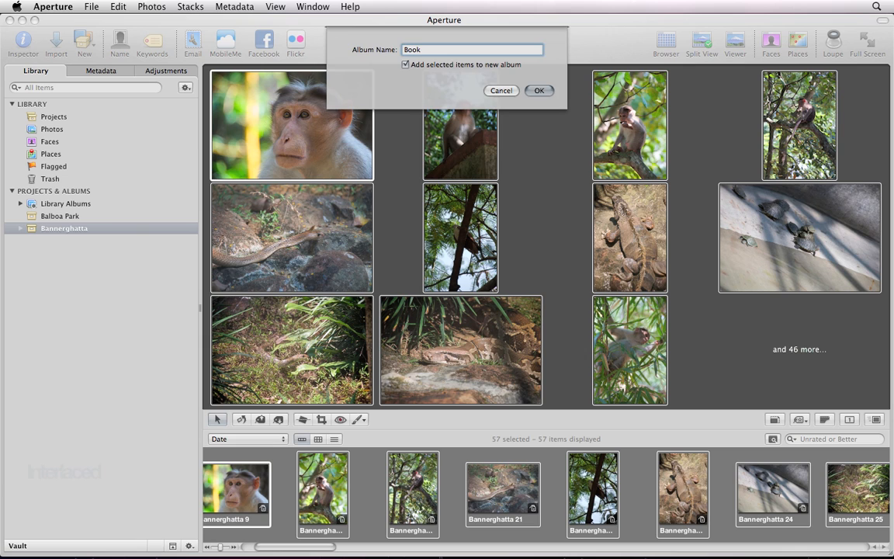
pyautogui.click(538, 90)
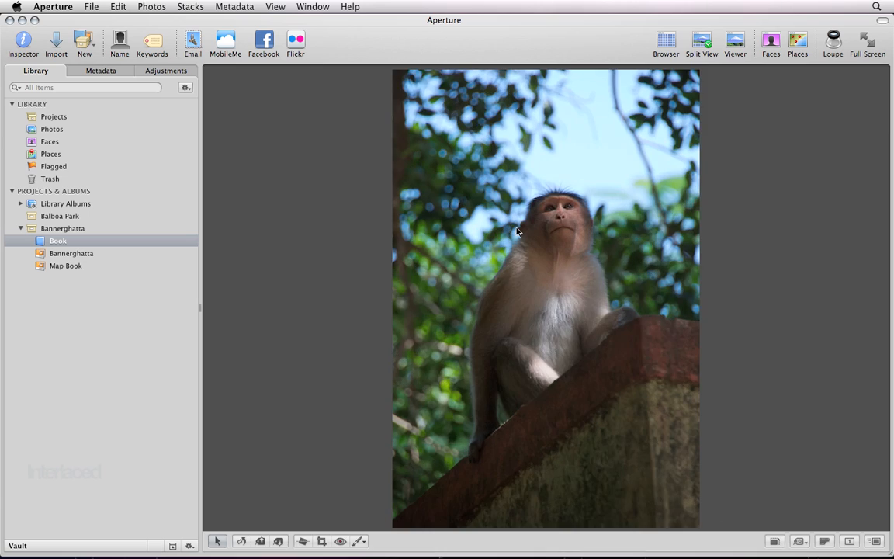
# In grid view, move an elephant photo forward and remove two photos from Book
pyautogui.click(666, 40)
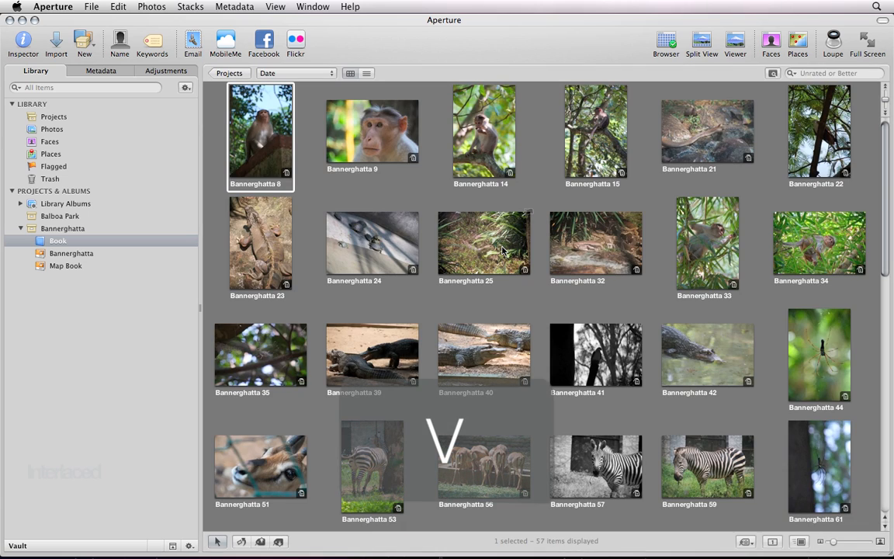
pyautogui.scroll(-3)
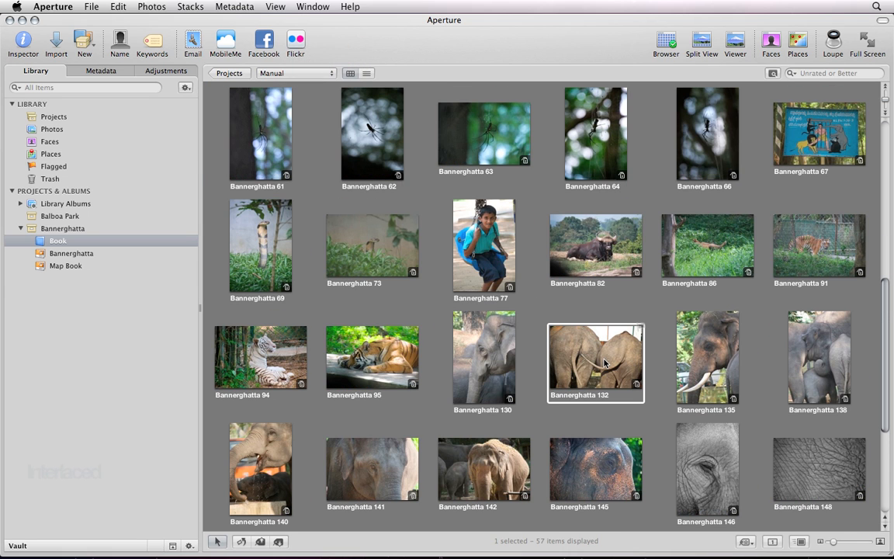
pyautogui.click(800, 479)
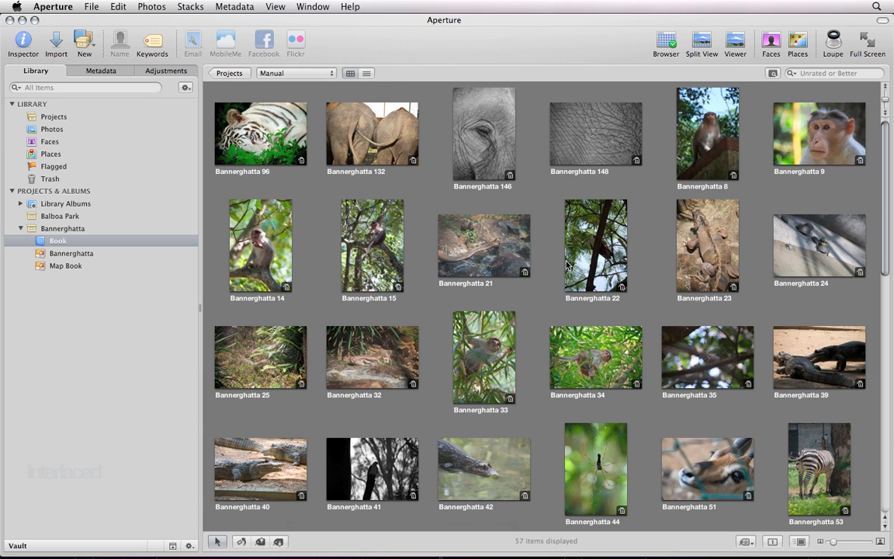
pyautogui.click(486, 357)
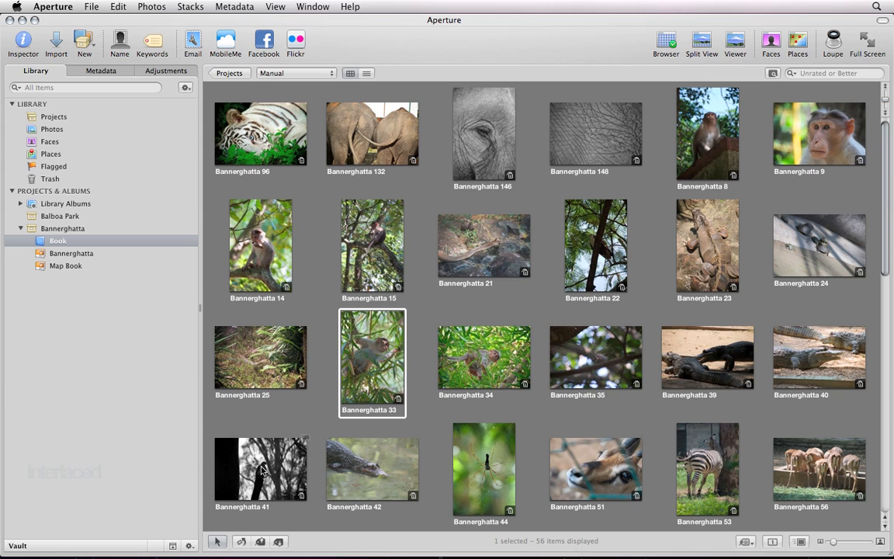
pyautogui.click(584, 486)
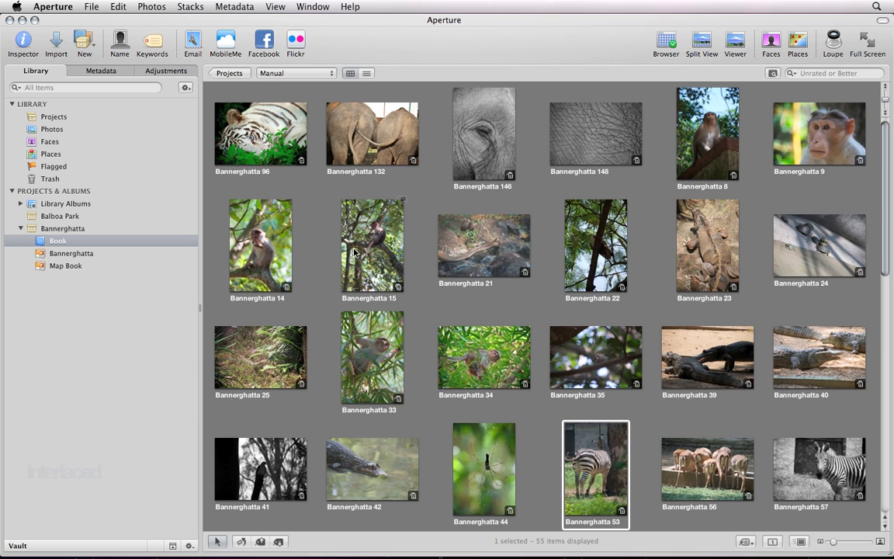
pyautogui.moveTo(120, 279)
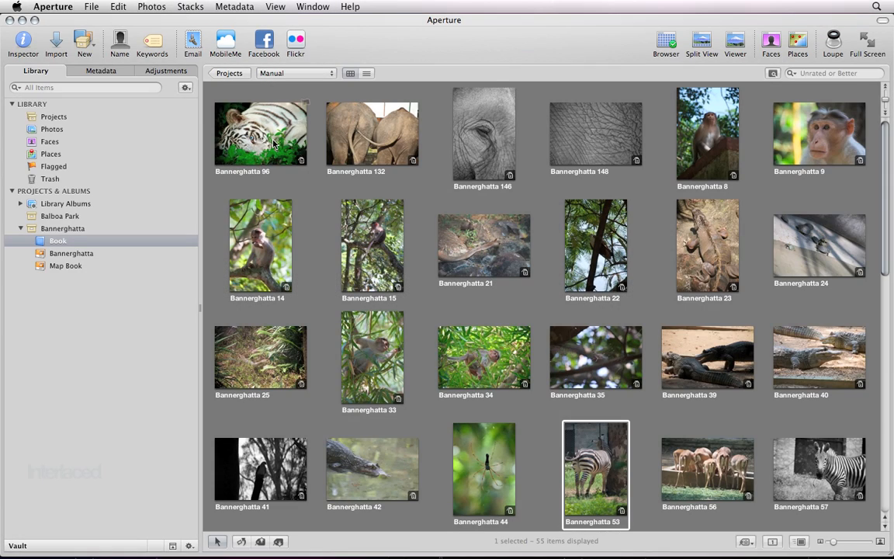
# Start a new book named 'Bannerghatta 2' and open the Book Type size list
pyautogui.press('cmd+a')
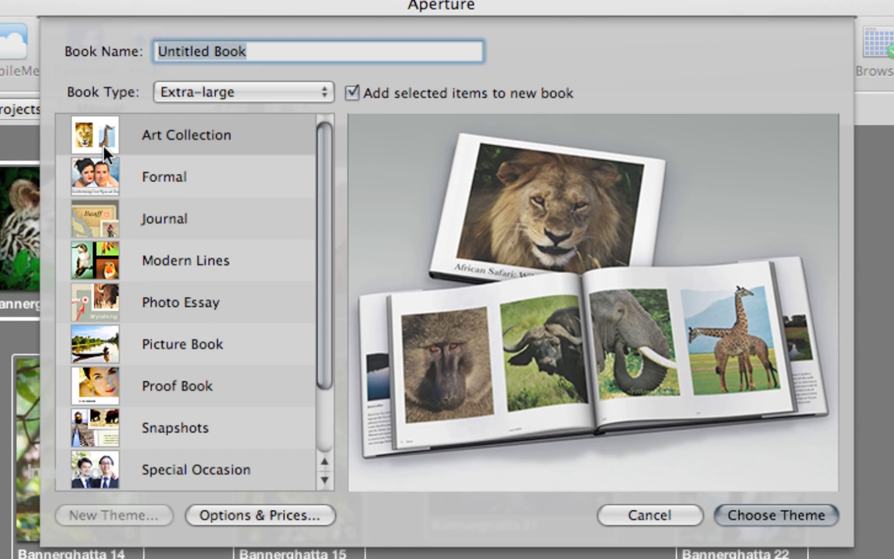
pyautogui.write('Bannerghatta 2')
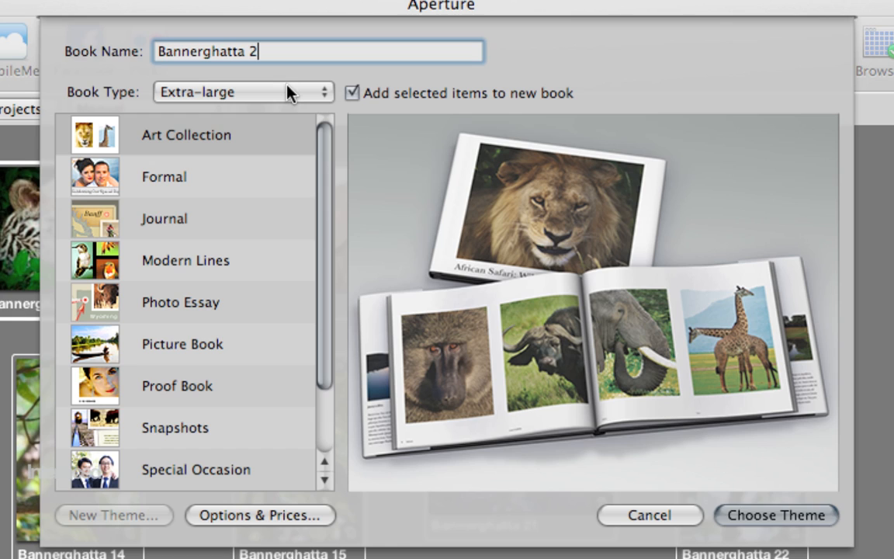
pyautogui.click(237, 91)
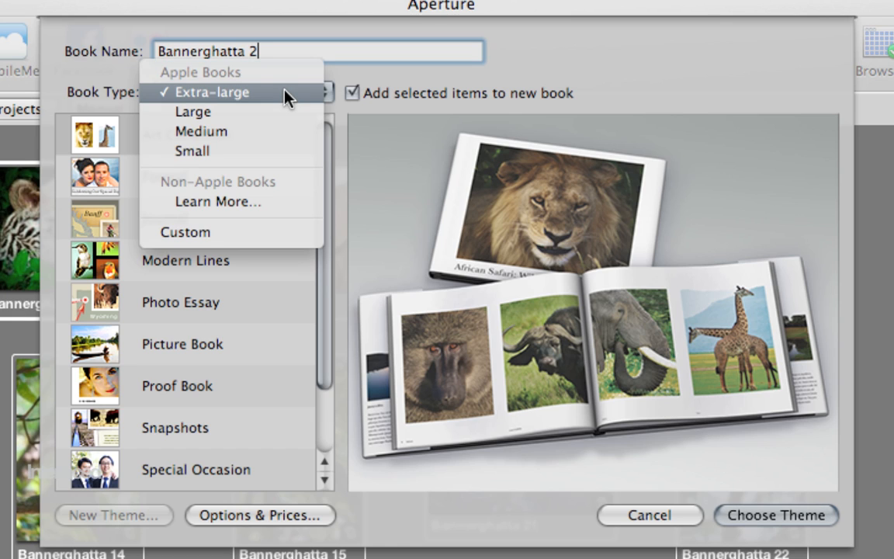
pyautogui.moveTo(279, 101)
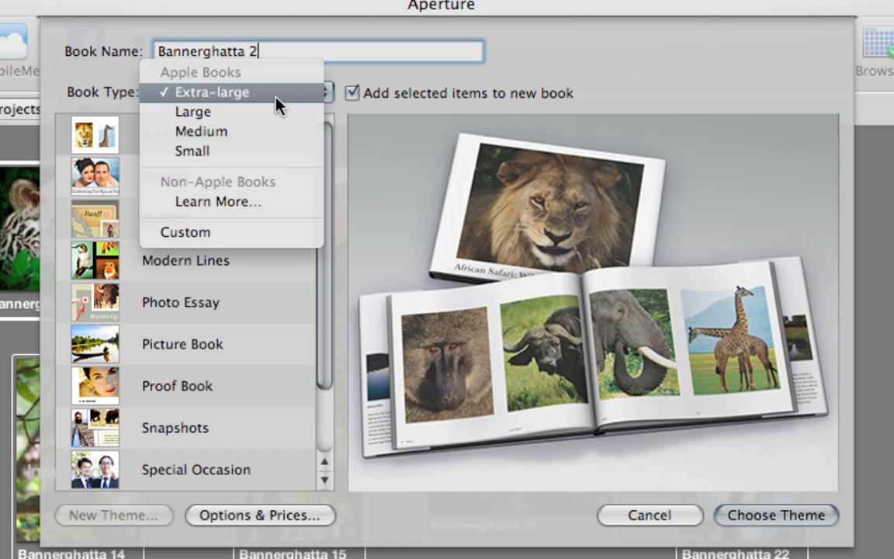
pyautogui.moveTo(269, 104)
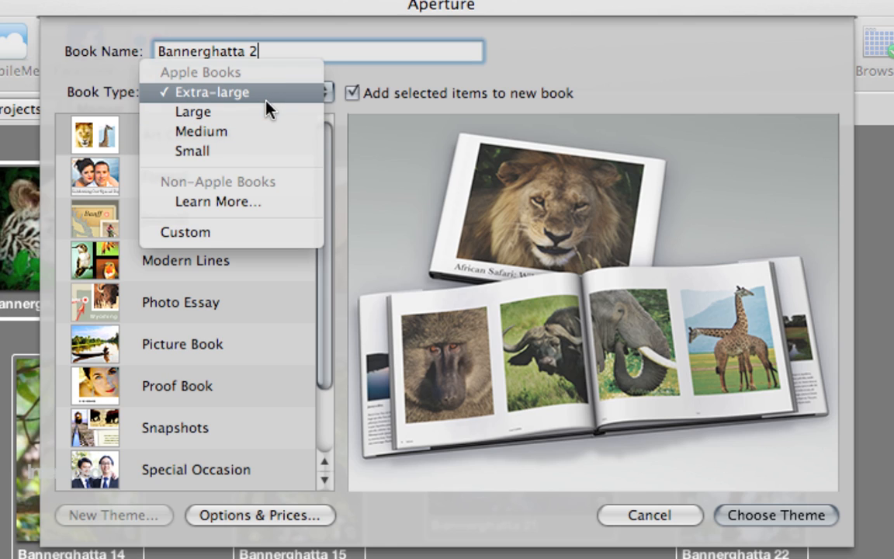
pyautogui.click(210, 92)
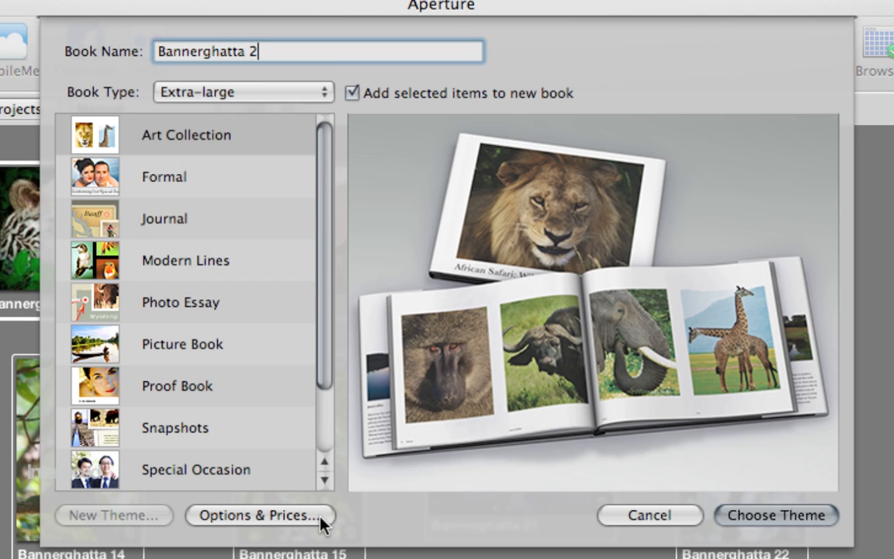
pyautogui.moveTo(337, 72)
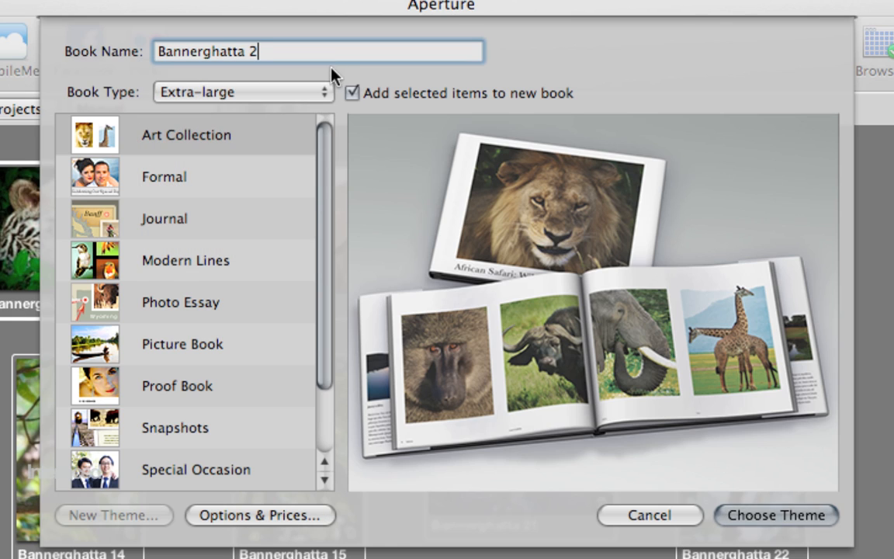
pyautogui.click(241, 92)
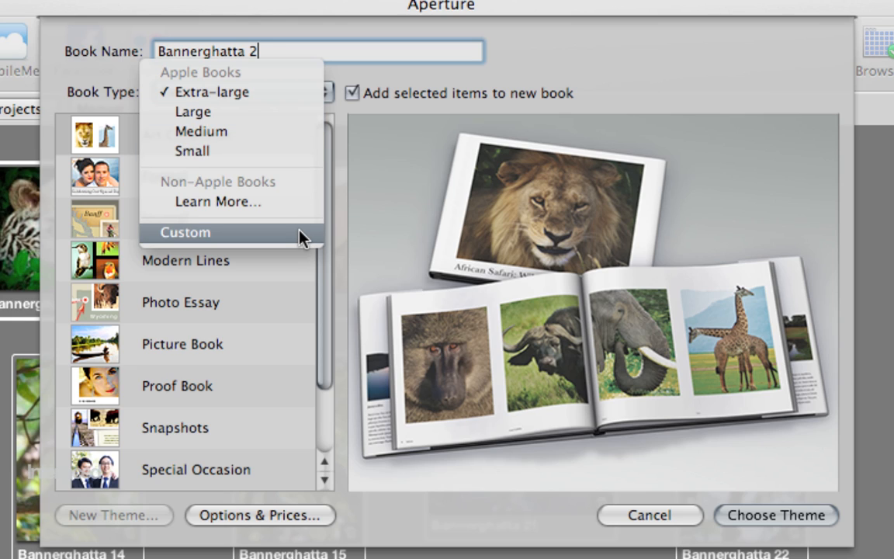
pyautogui.moveTo(251, 239)
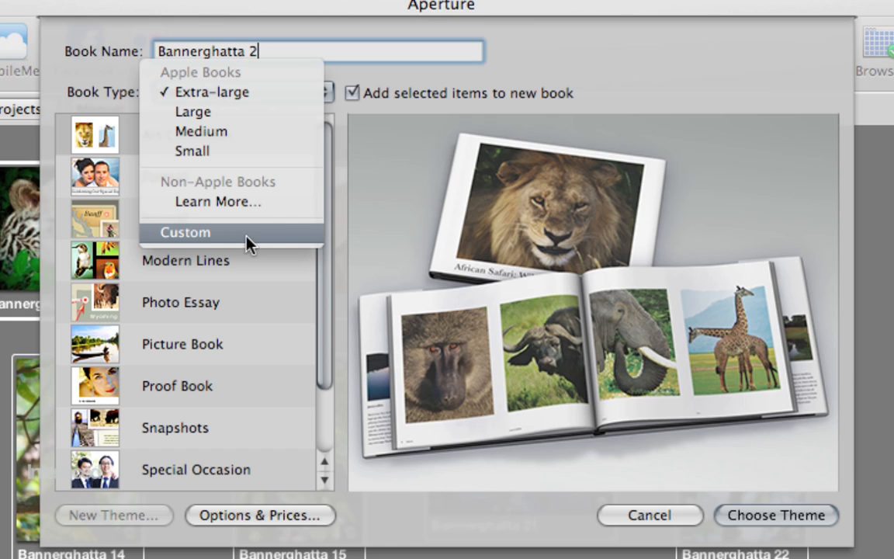
pyautogui.moveTo(225, 138)
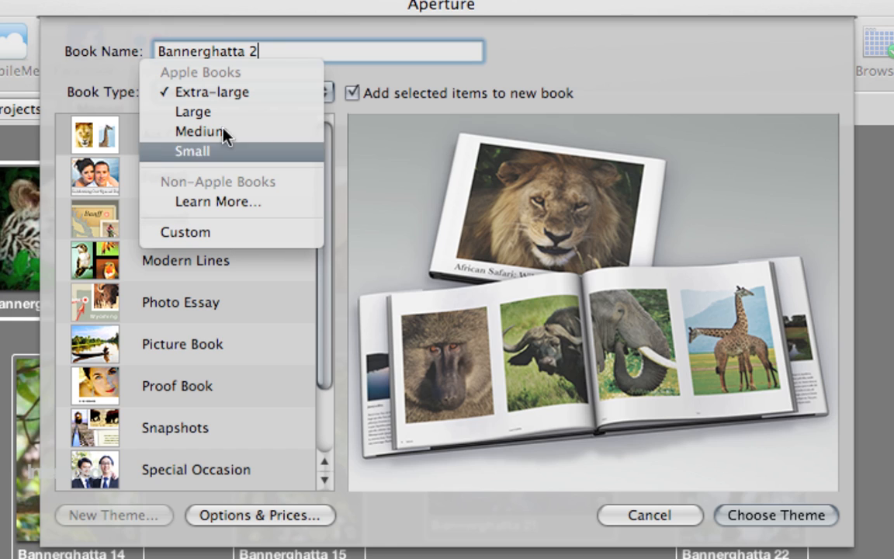
# Choose the Large book type, preview Journal, then select the Modern Lines theme
pyautogui.click(192, 111)
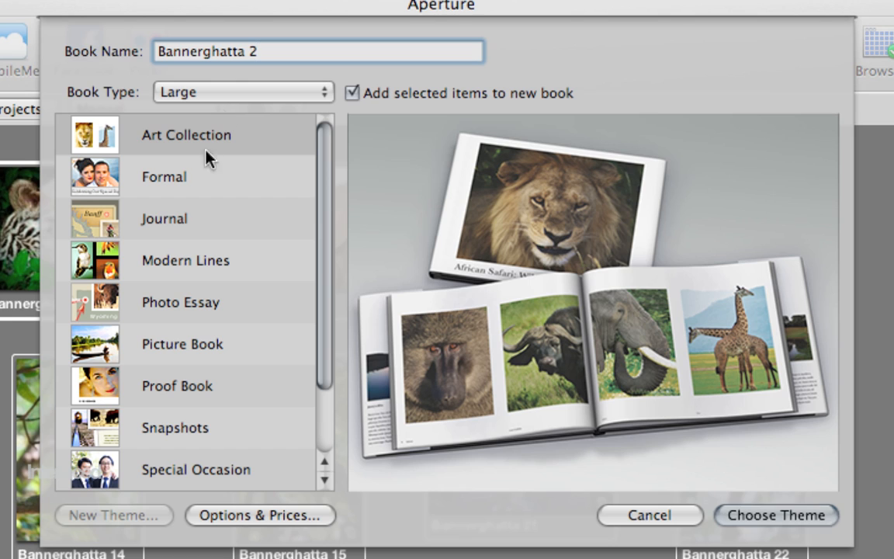
pyautogui.click(186, 219)
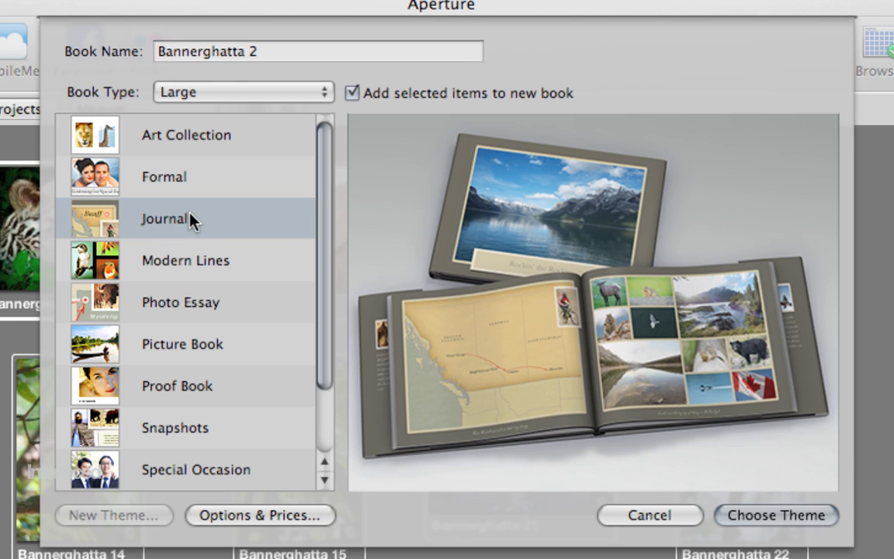
pyautogui.click(185, 260)
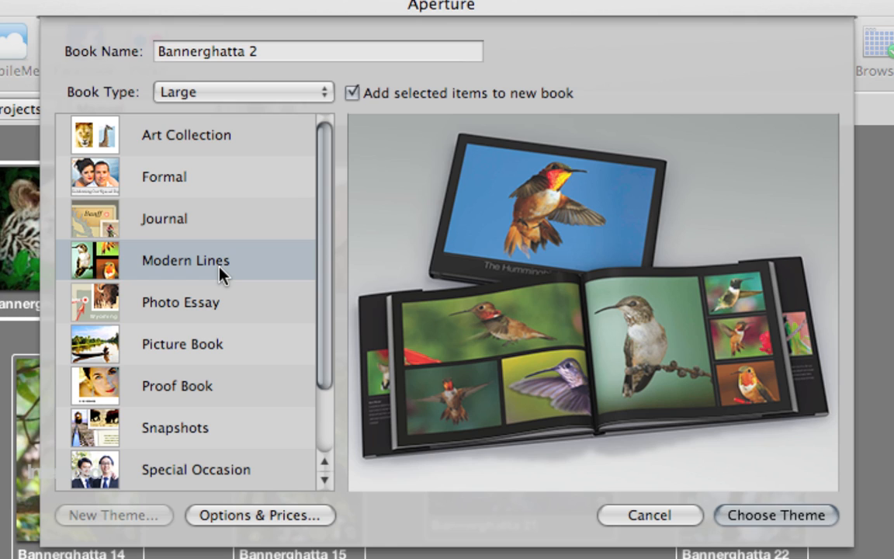
pyautogui.moveTo(140, 131)
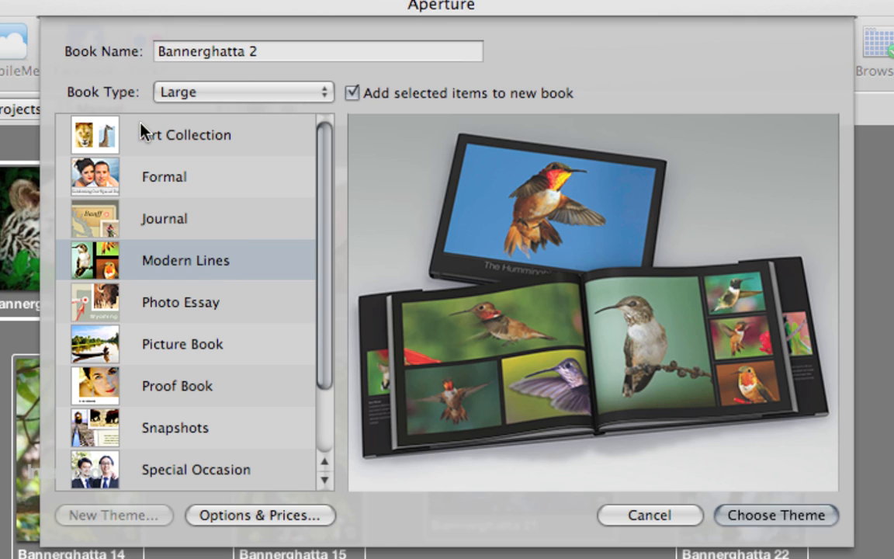
pyautogui.moveTo(161, 273)
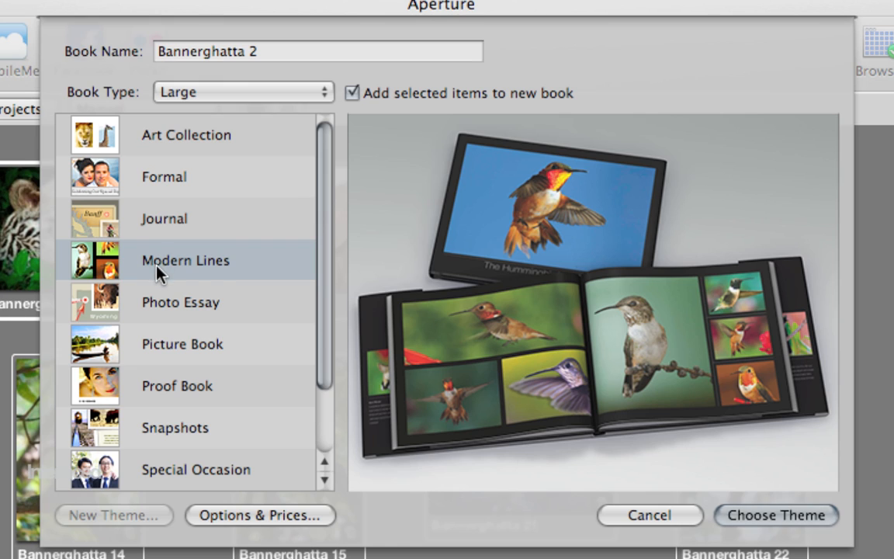
pyautogui.moveTo(221, 279)
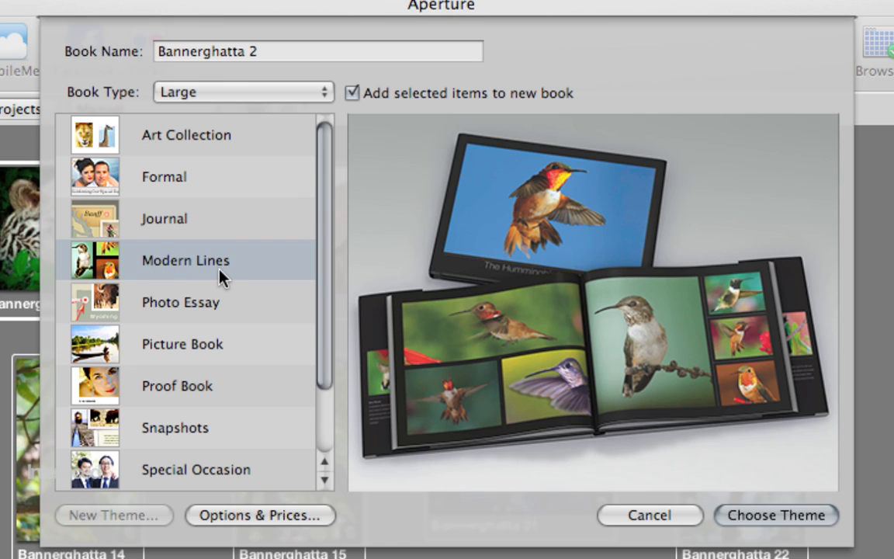
pyautogui.moveTo(207, 307)
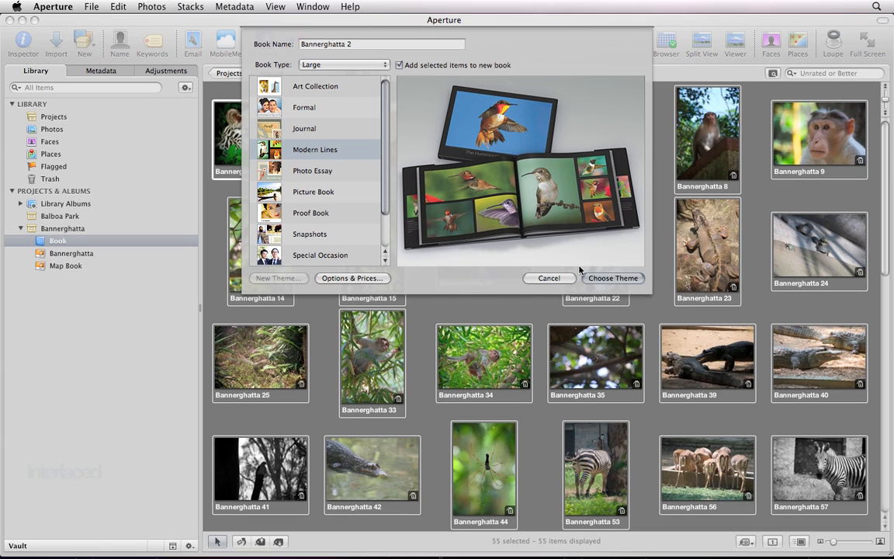
# Confirm the Modern Lines theme to create the 20-page large hardcover Bannerghatta 2 book
pyautogui.click(612, 278)
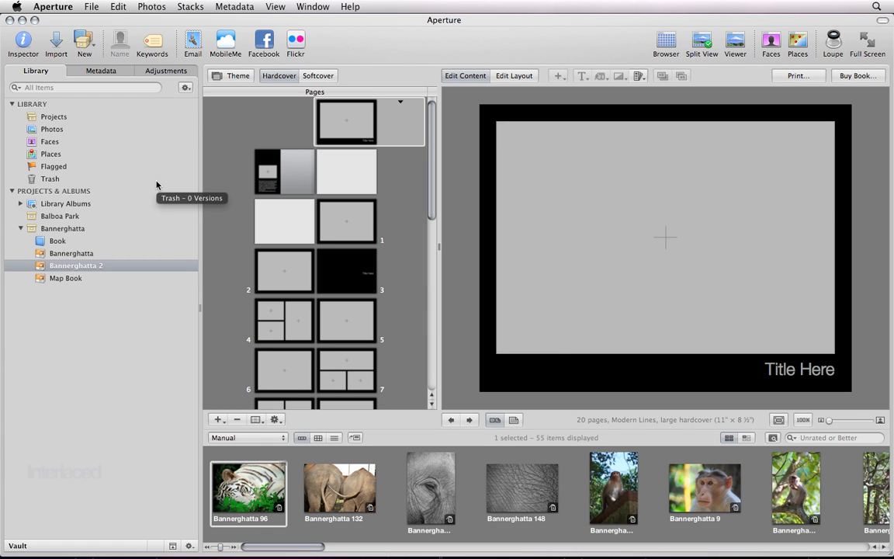
pyautogui.moveTo(61, 265)
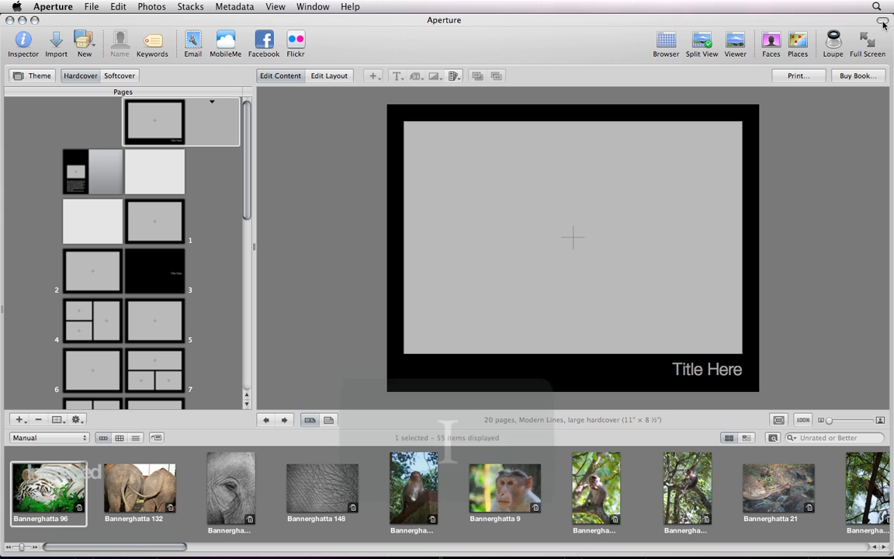
# Hide the toolbar so the book editor fills the window
pyautogui.click(877, 20)
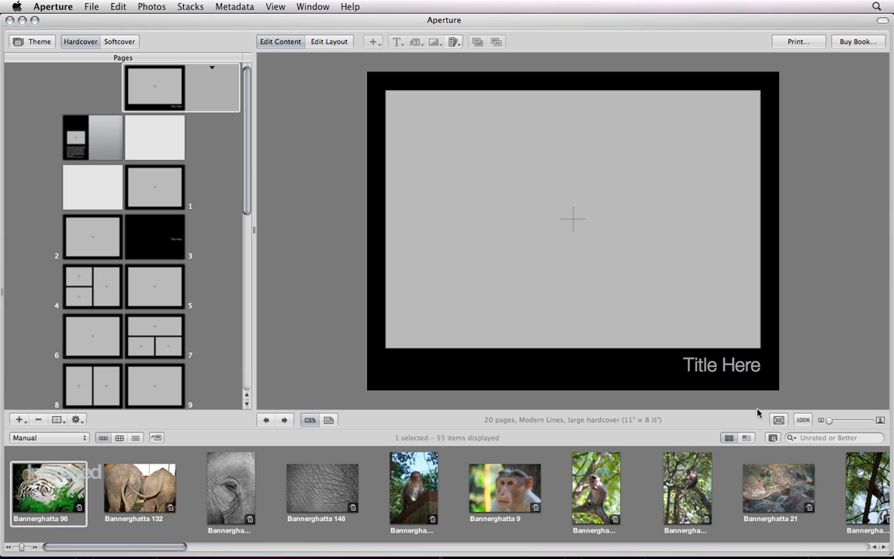
pyautogui.moveTo(253, 238)
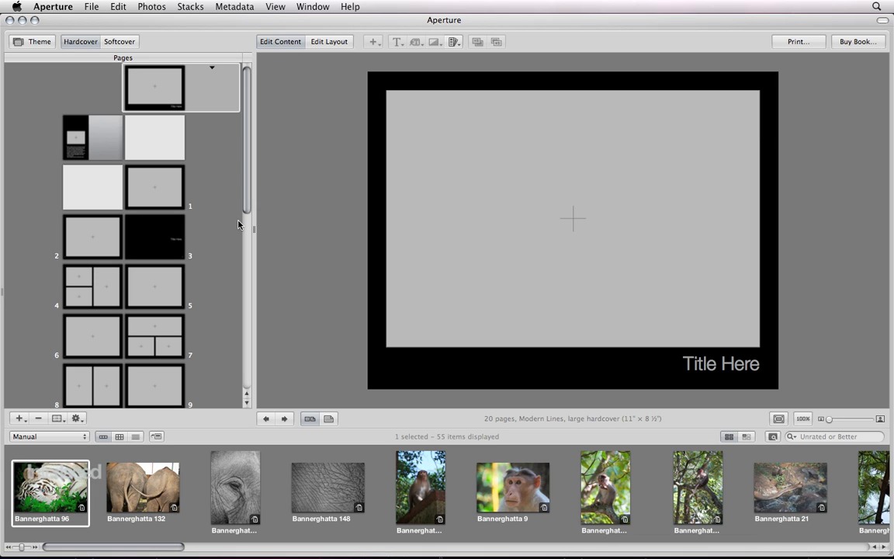
pyautogui.moveTo(99, 498)
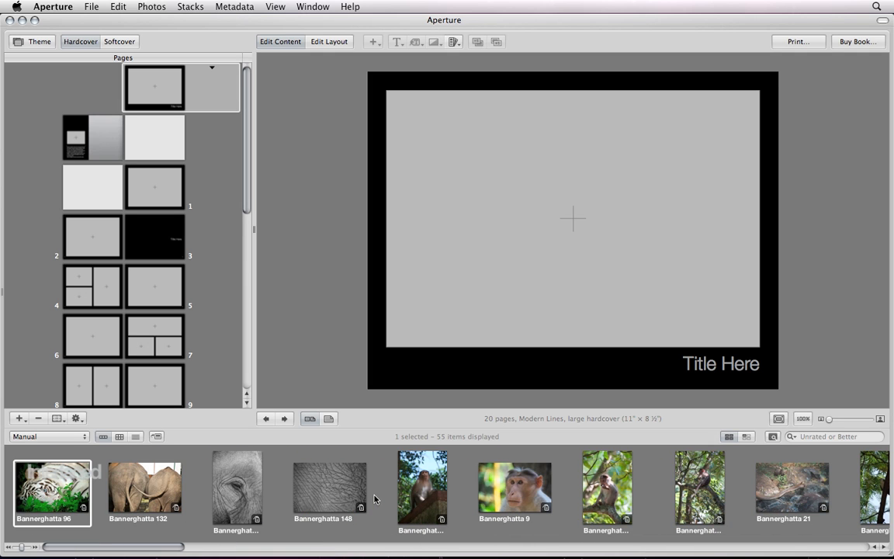
# Drag the white tiger photo (Bannerghatta 96) into the cover's photo frame
pyautogui.moveTo(52, 489); pyautogui.dragTo(336, 349)
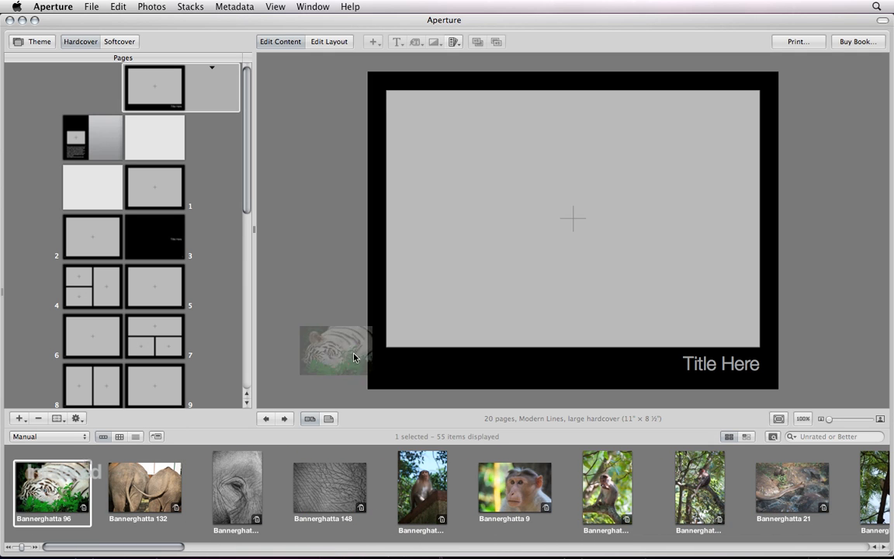
pyautogui.moveTo(336, 349); pyautogui.dragTo(507, 248)
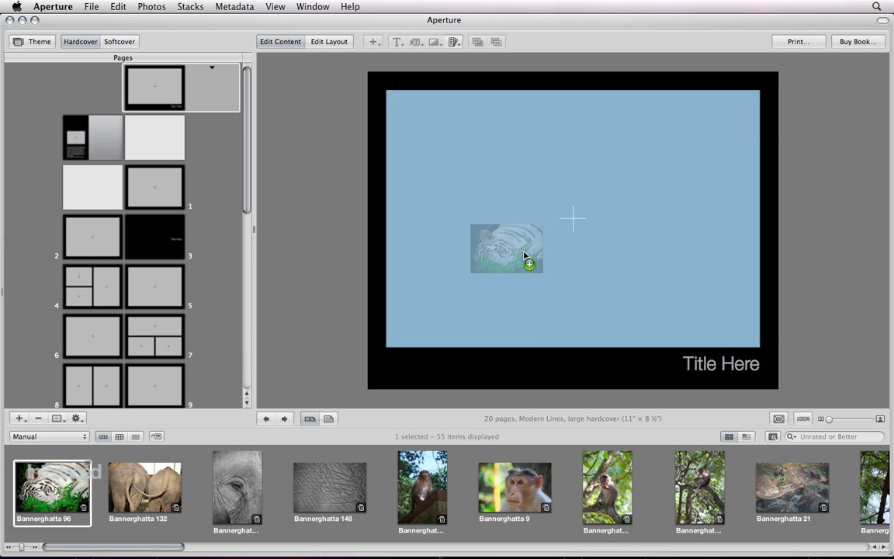
pyautogui.moveTo(507, 248); pyautogui.dragTo(493, 357)
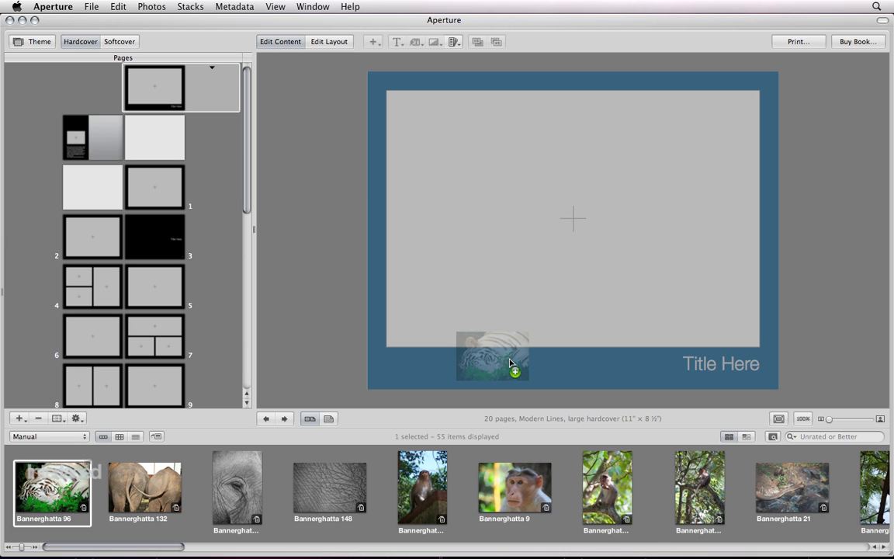
pyautogui.moveTo(493, 355); pyautogui.dragTo(513, 207)
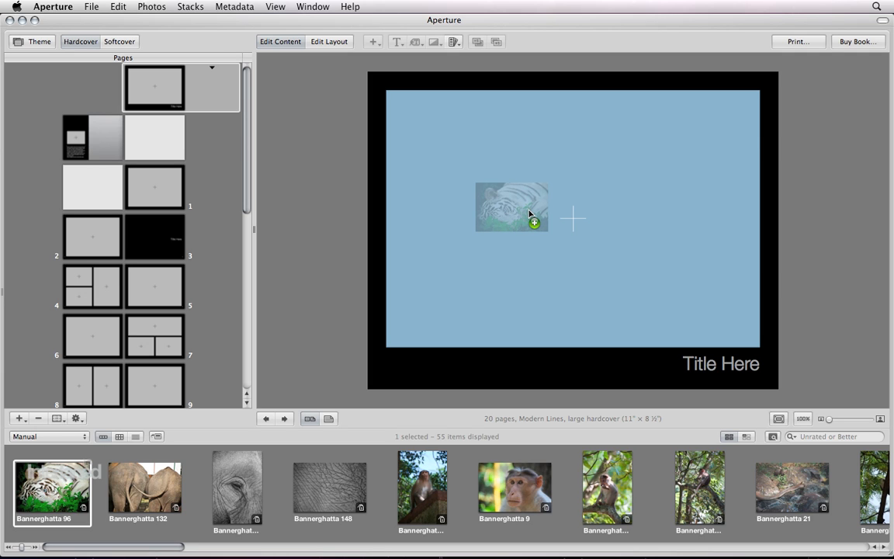
pyautogui.moveTo(512, 206); pyautogui.dragTo(549, 211)
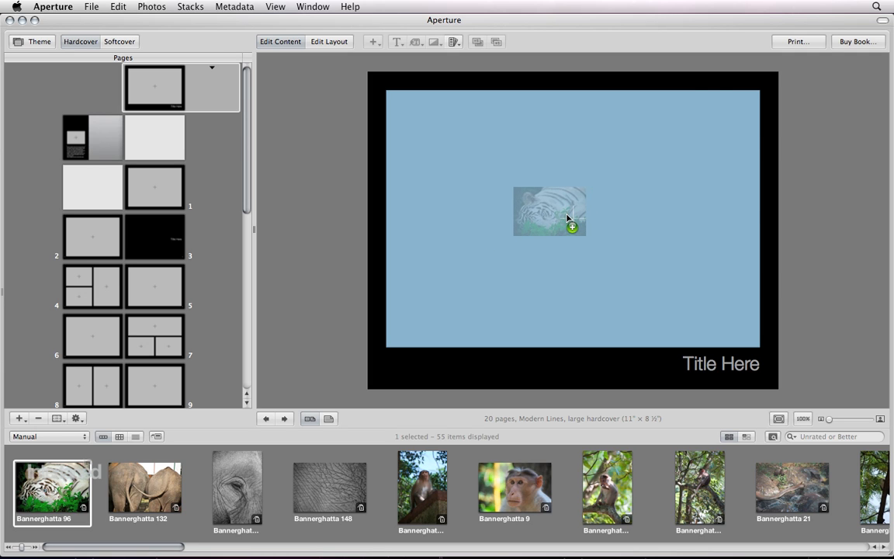
pyautogui.moveTo(52, 487); pyautogui.dragTo(549, 211)
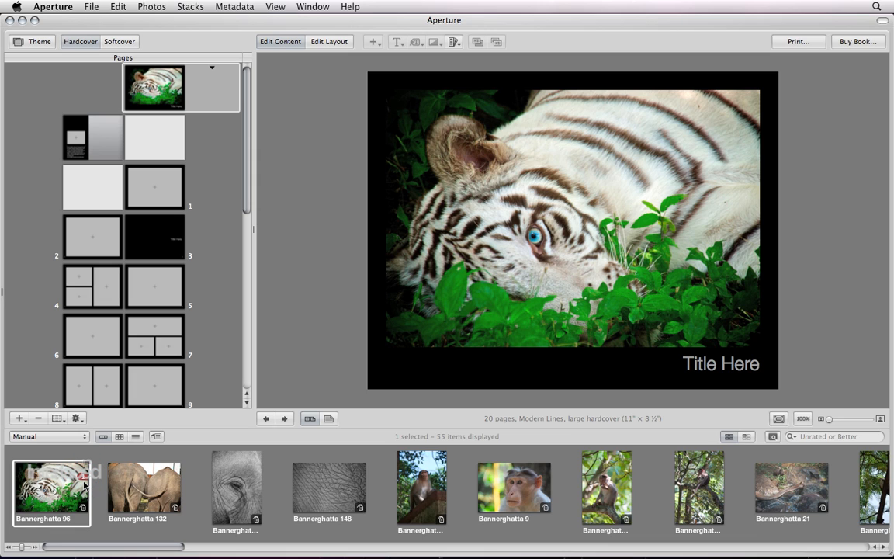
pyautogui.moveTo(299, 411)
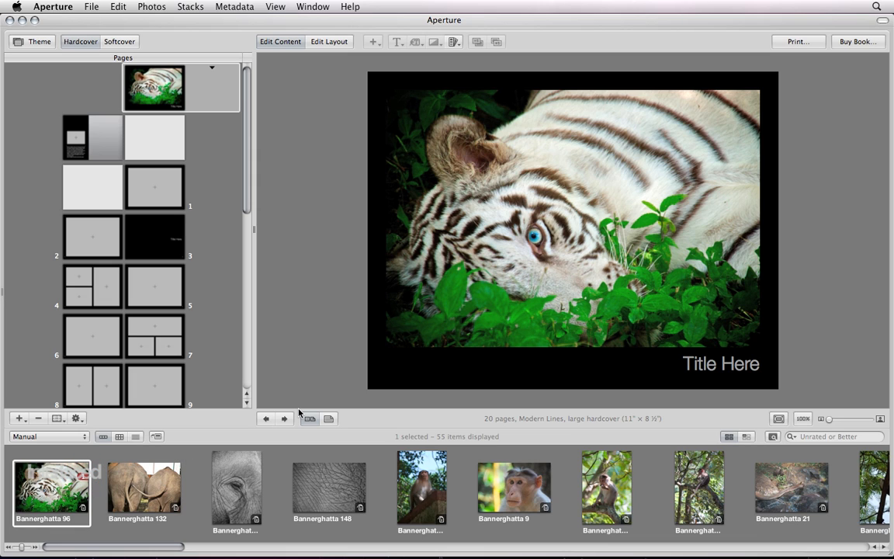
# Replace the cover's 'Title Here' placeholder with the Bannerghatta National Park title
pyautogui.doubleClick(719, 363)
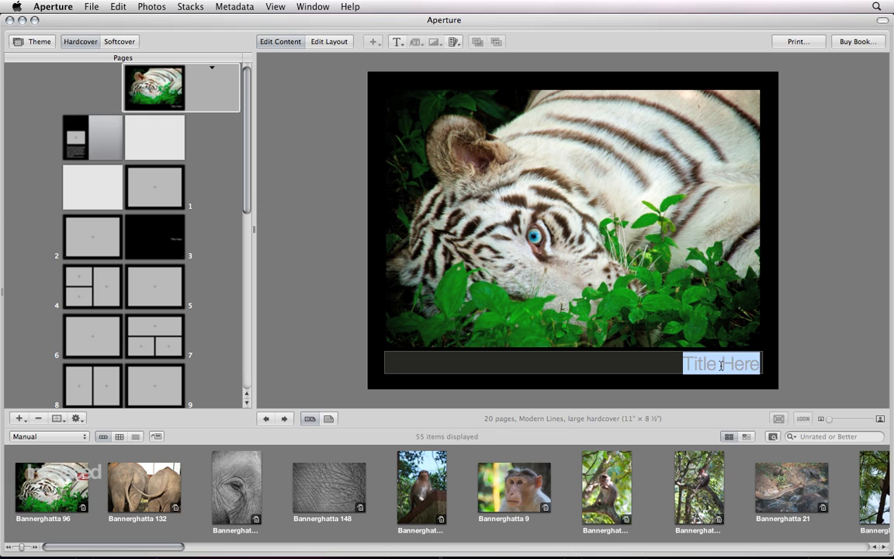
pyautogui.write('Bannerghatta Nat')
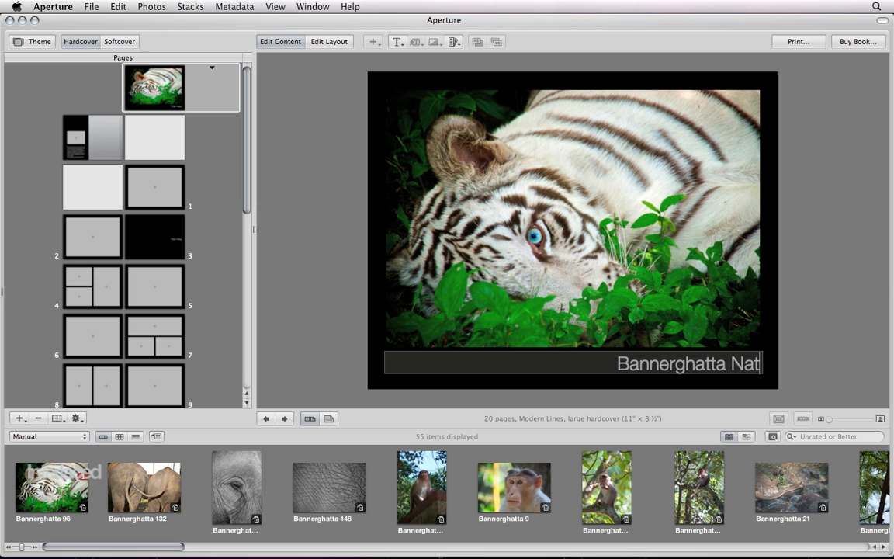
pyautogui.write('ional P')
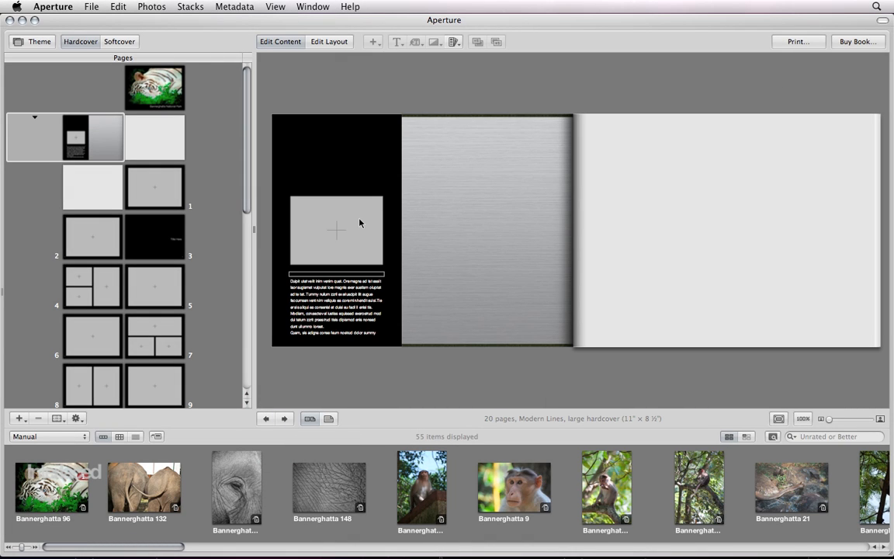
# Toggle single-page view and fit the whole first inside spread in the window
pyautogui.click(90, 237)
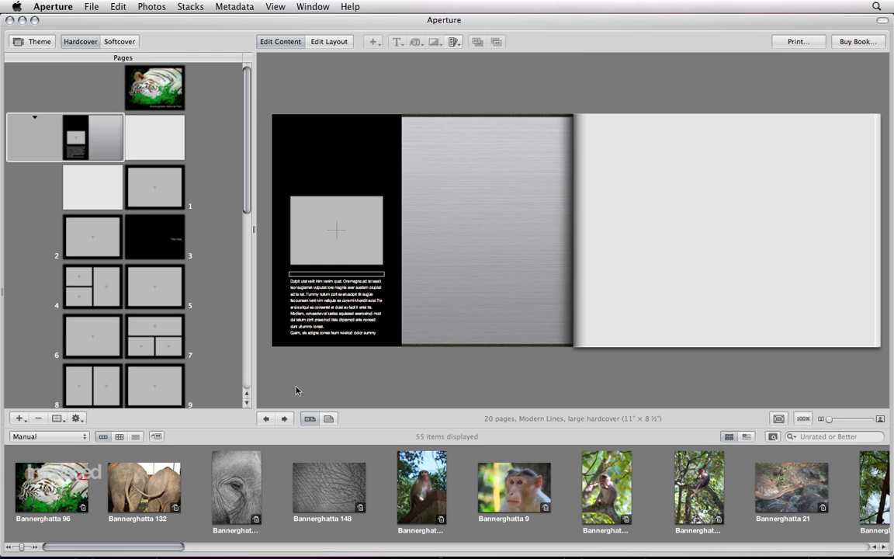
pyautogui.moveTo(310, 419)
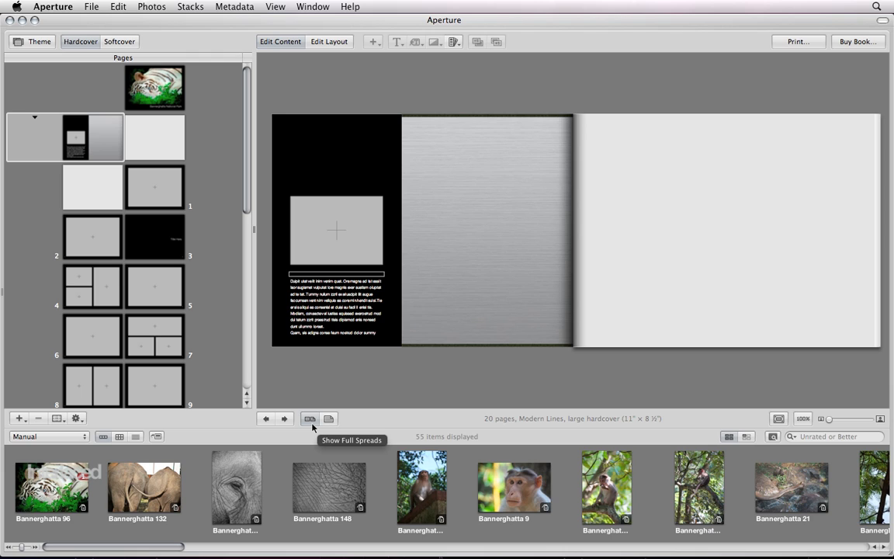
pyautogui.click(329, 418)
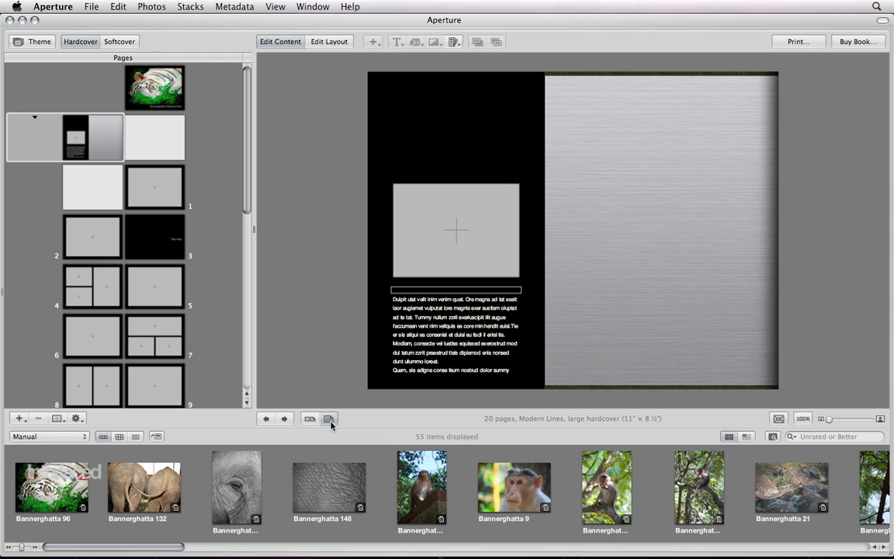
pyautogui.click(328, 418)
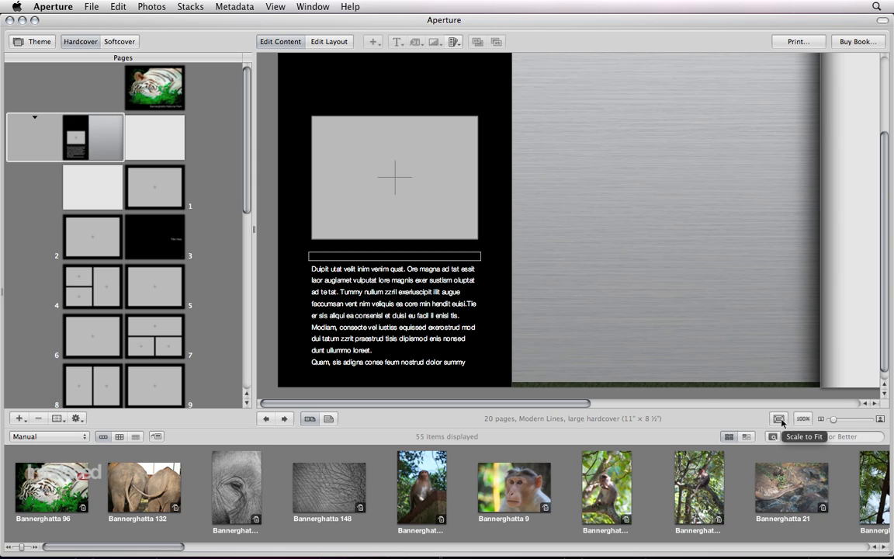
pyautogui.click(778, 419)
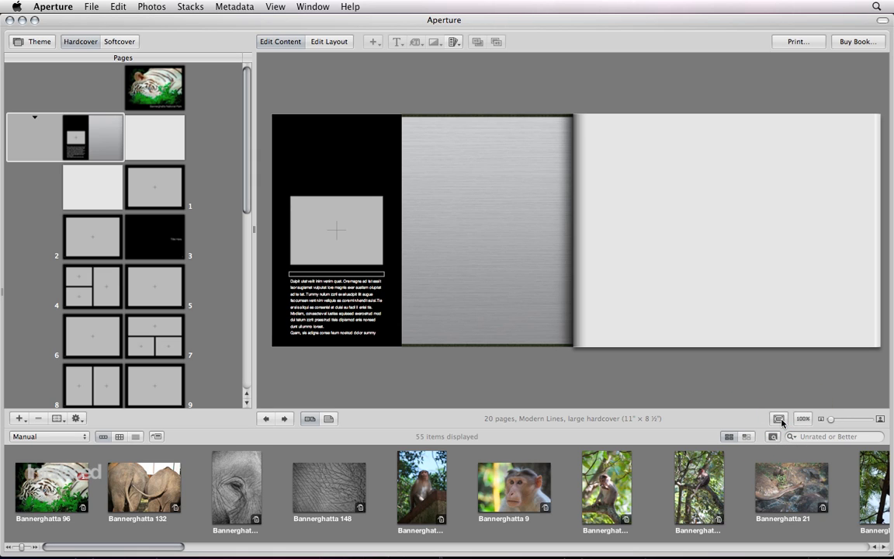
pyautogui.moveTo(523, 385)
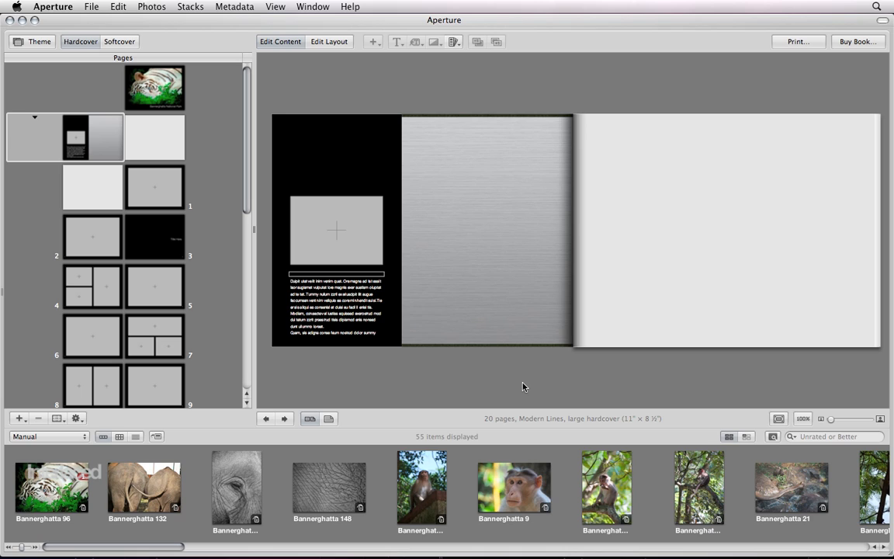
pyautogui.moveTo(238, 485)
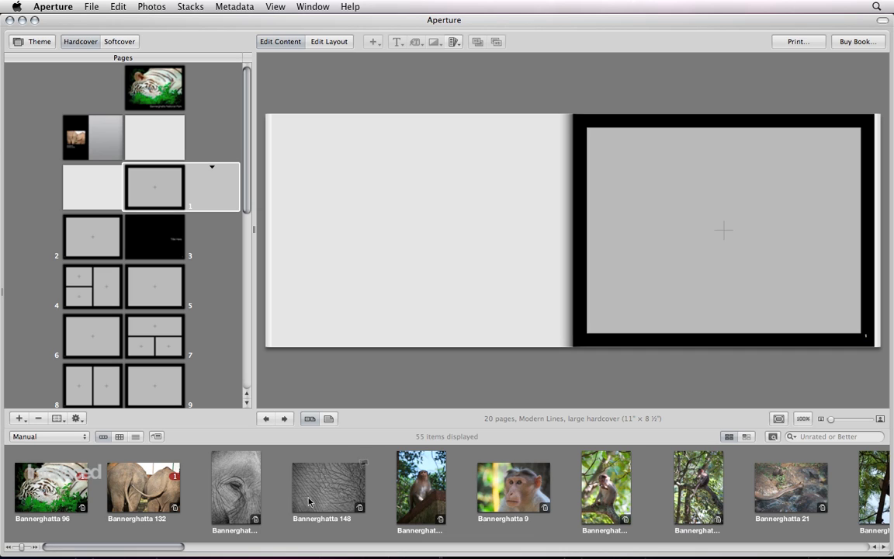
pyautogui.moveTo(702, 259)
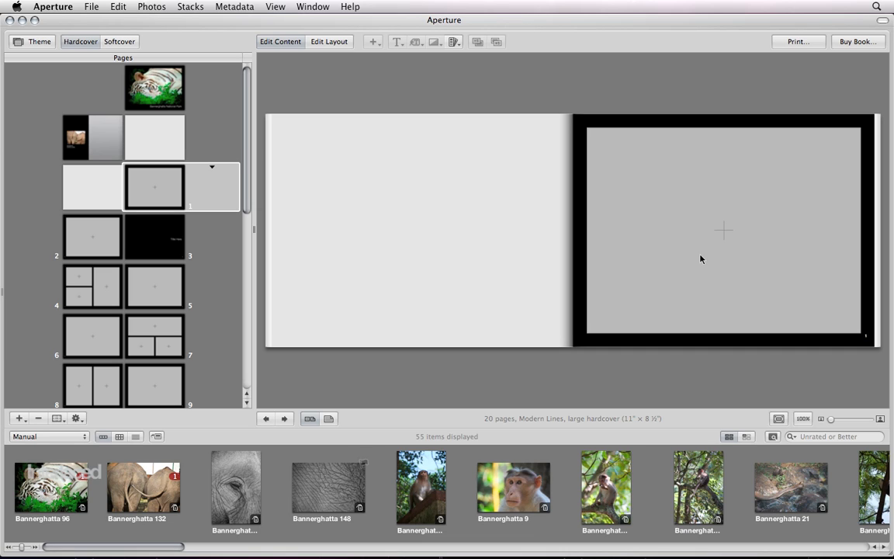
pyautogui.moveTo(272, 253)
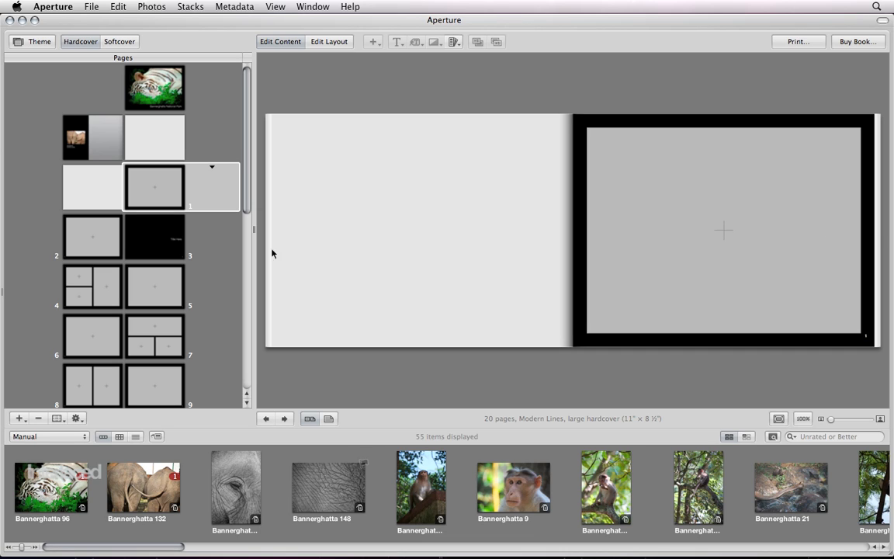
pyautogui.moveTo(166, 197)
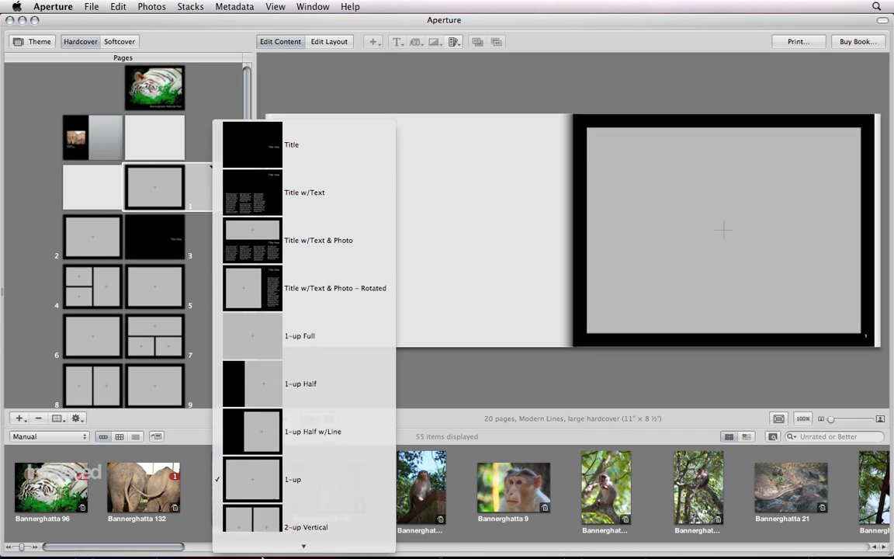
# Scroll the Pages pane to browse page 1's layout options
pyautogui.scroll(-3)
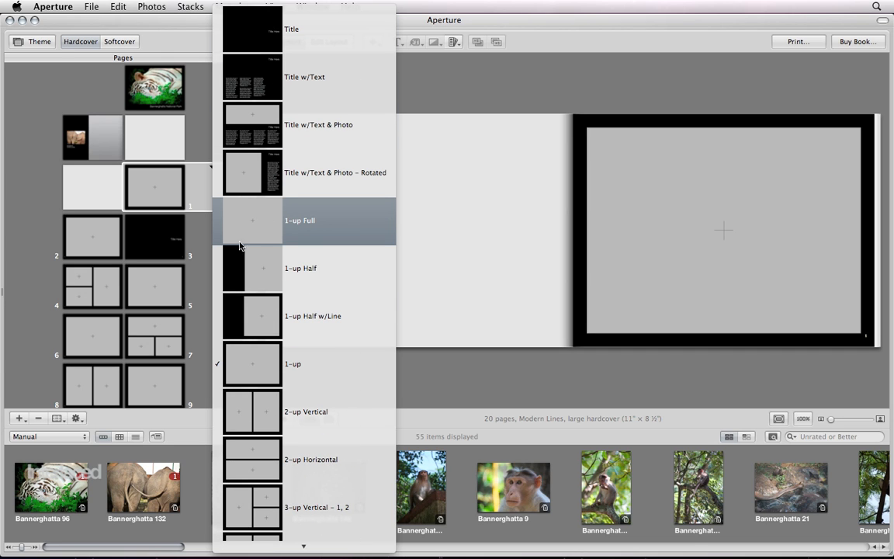
pyautogui.moveTo(273, 361)
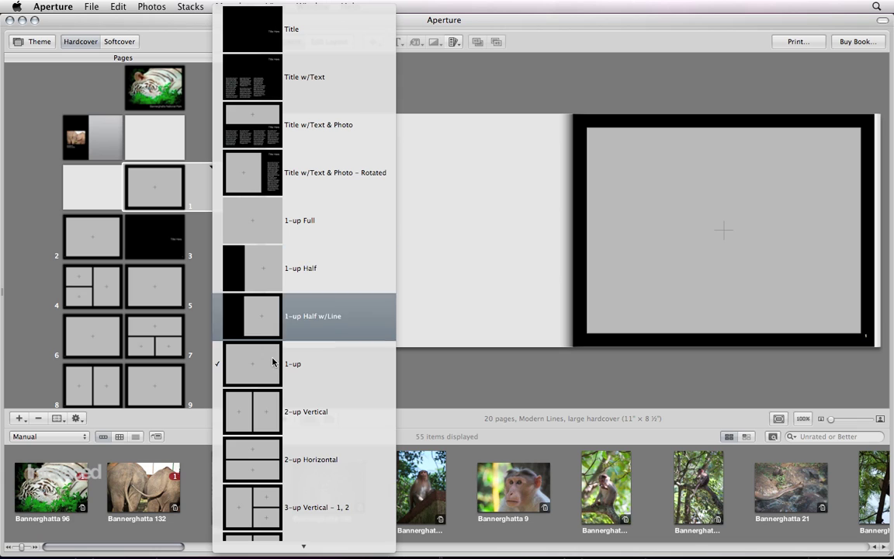
pyautogui.moveTo(292, 460)
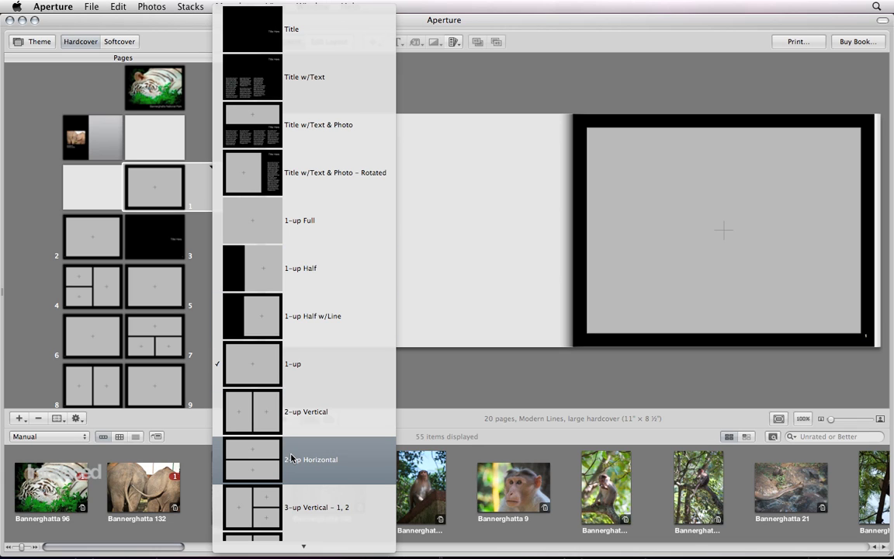
pyautogui.moveTo(292, 454)
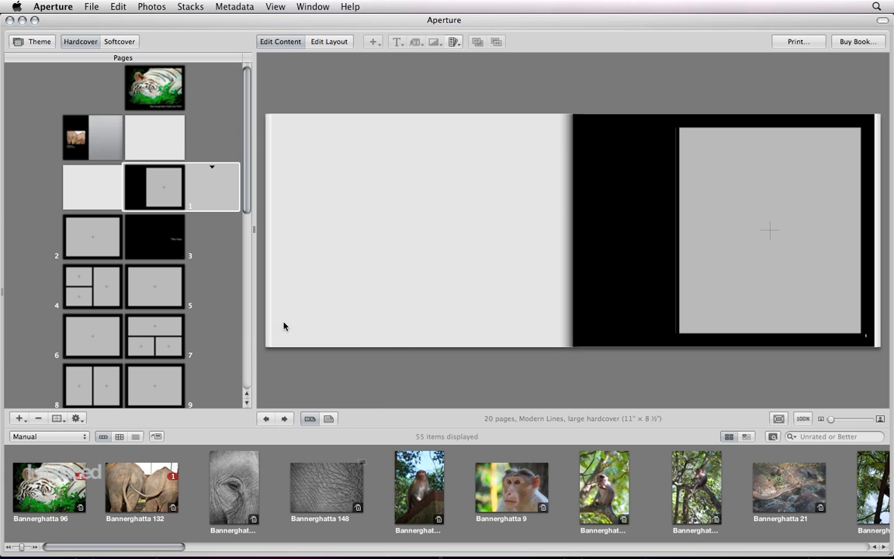
pyautogui.moveTo(757, 284)
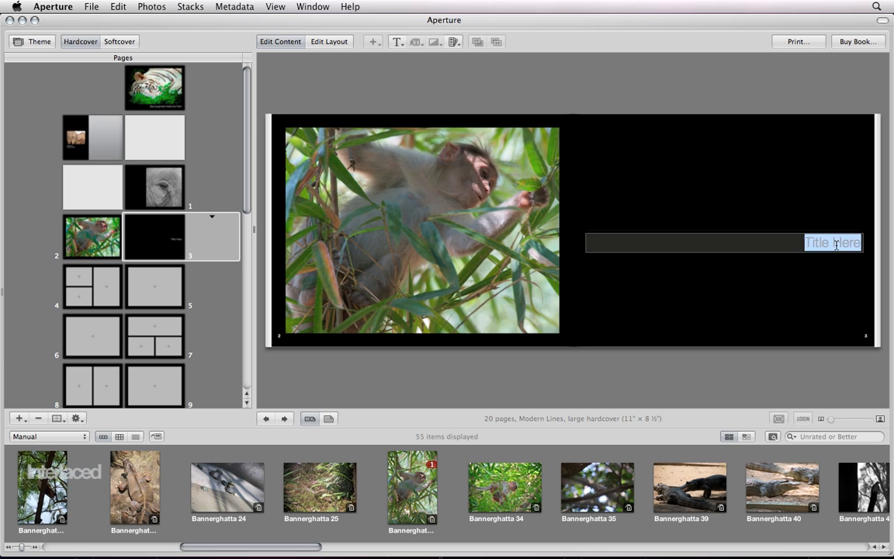
# Type the page 3 title text beginning 'the Monke'
pyautogui.write('the Monke')
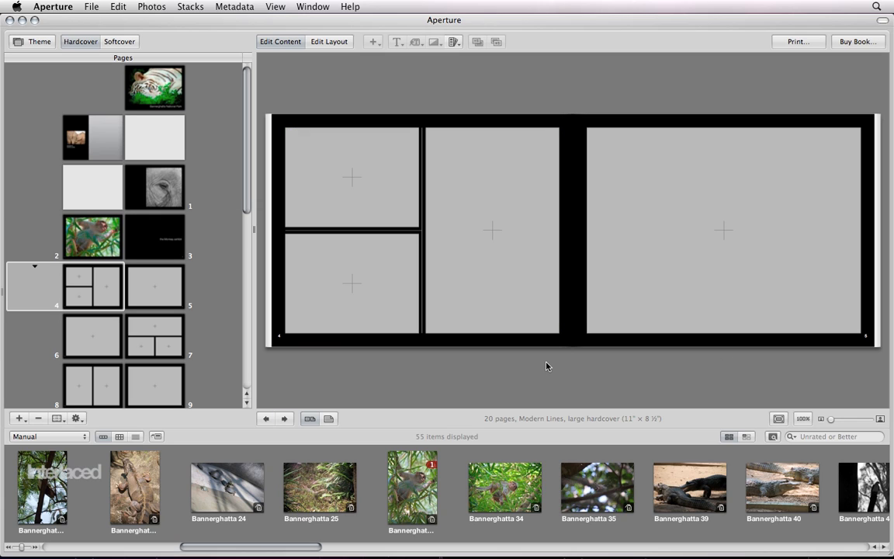
pyautogui.moveTo(450, 278)
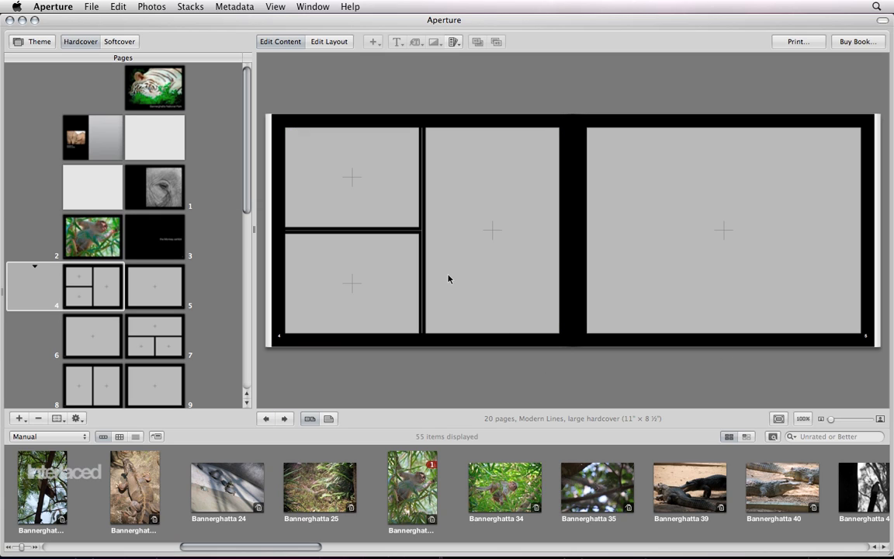
pyautogui.moveTo(182, 394)
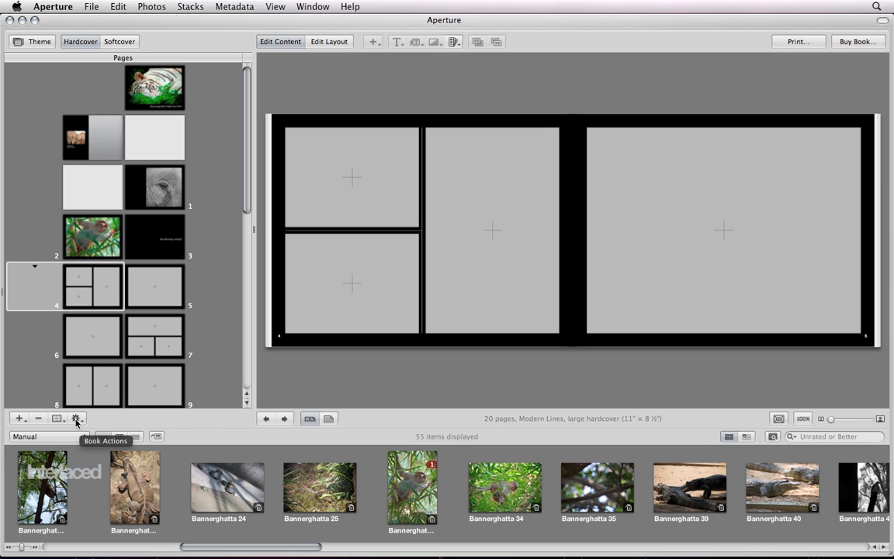
# Autoflow the unplaced zoo images, filling pages 4 onward and growing the book to 32 pages
pyautogui.click(77, 418)
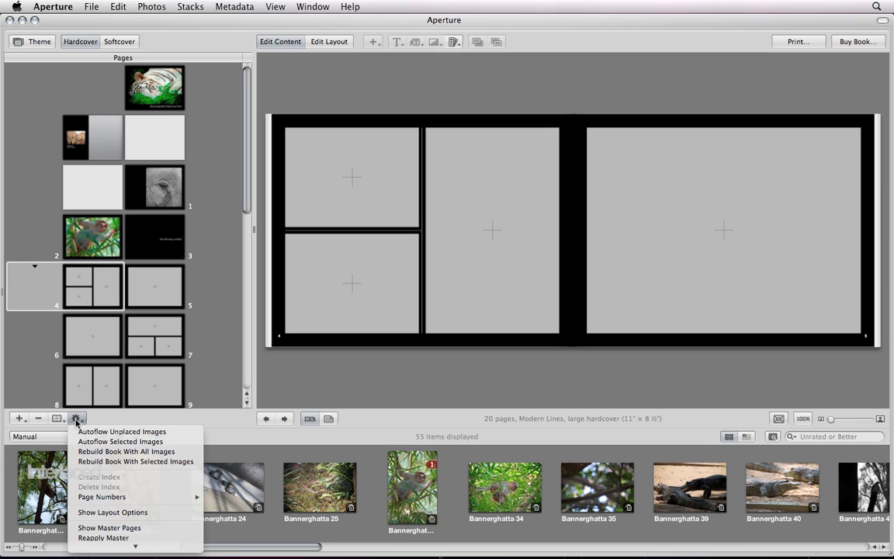
pyautogui.moveTo(121, 431)
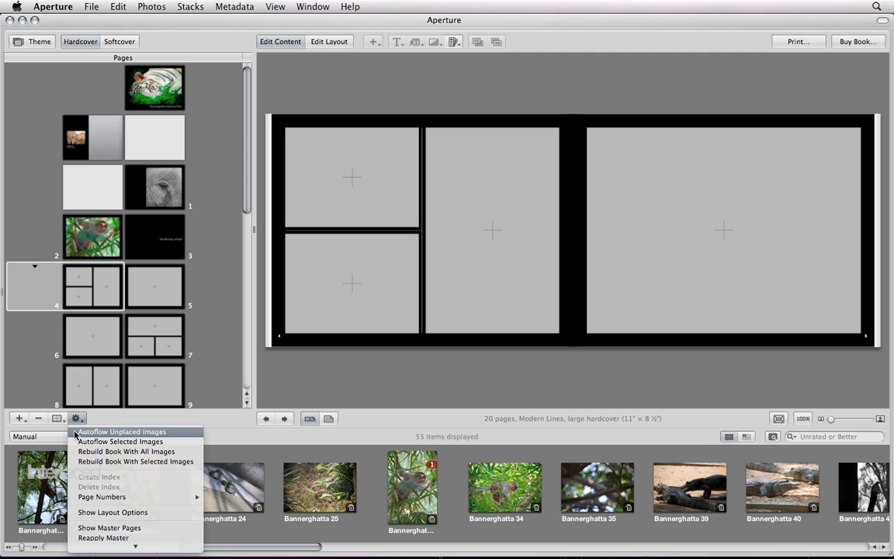
pyautogui.click(120, 431)
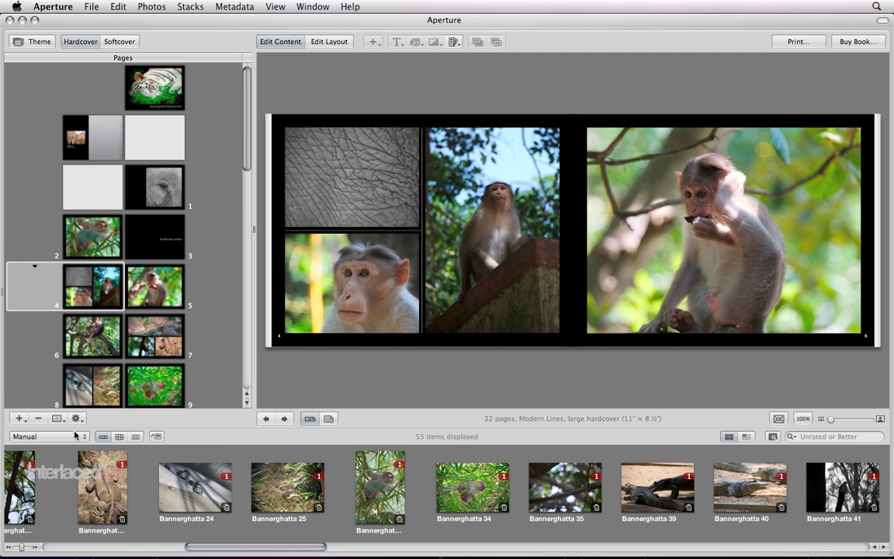
pyautogui.scroll(-3)
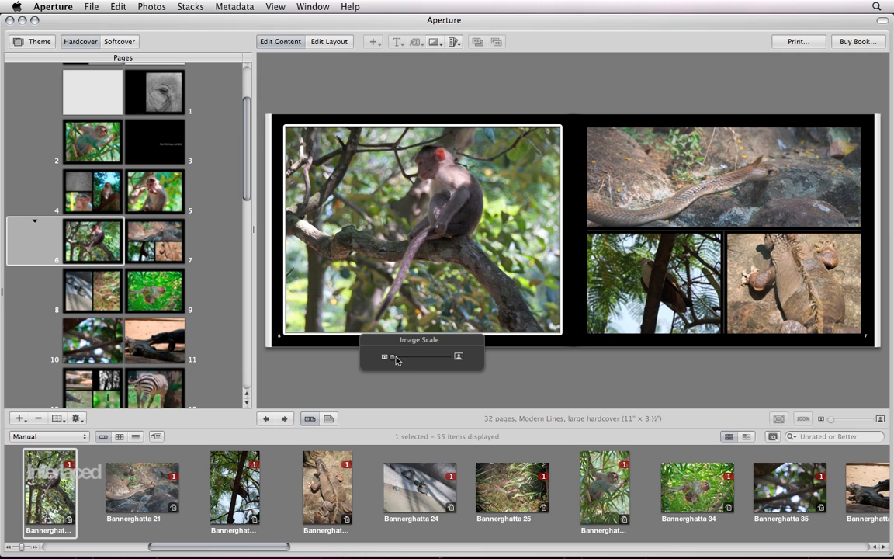
# Enlarge page 6's monkey photo, place Bannerghatta 25 on page 7, and view pages 8–9
pyautogui.moveTo(419, 356); pyautogui.dragTo(397, 356)
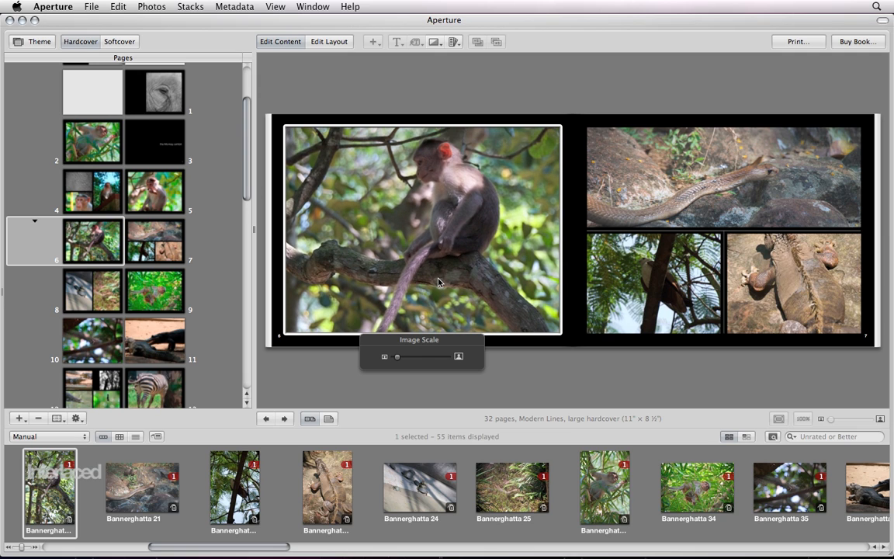
pyautogui.click(794, 297)
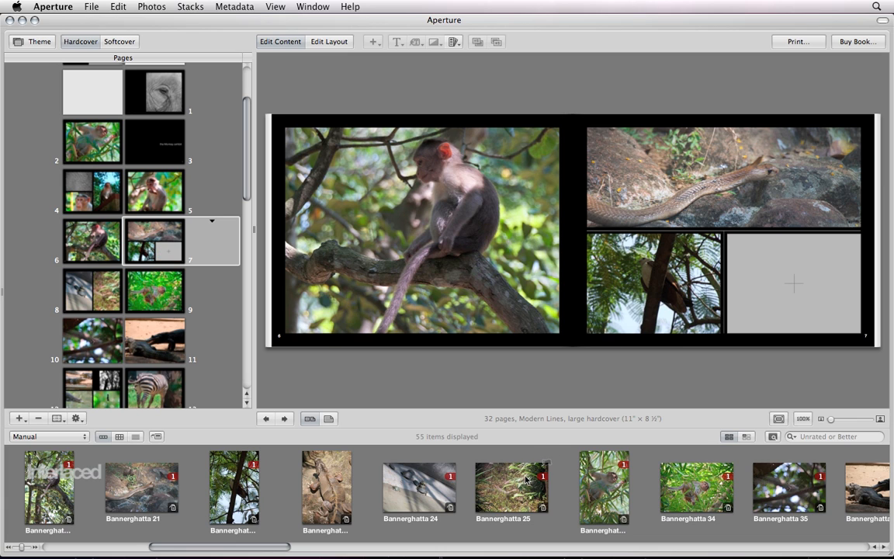
pyautogui.moveTo(510, 487); pyautogui.dragTo(793, 283)
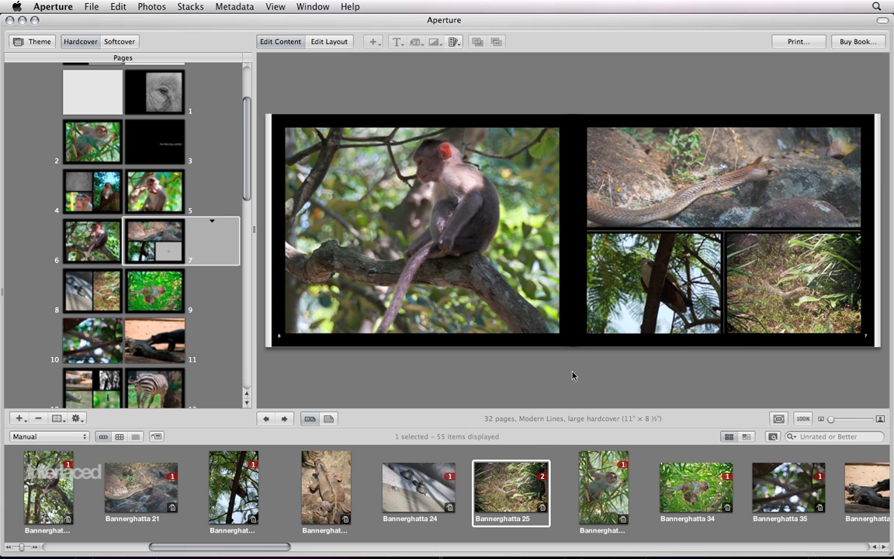
pyautogui.click(35, 294)
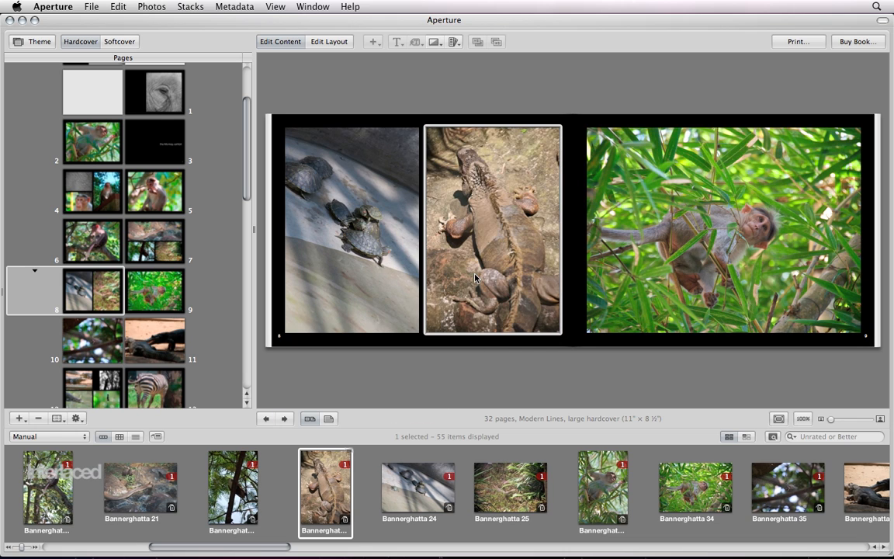
pyautogui.moveTo(68, 407)
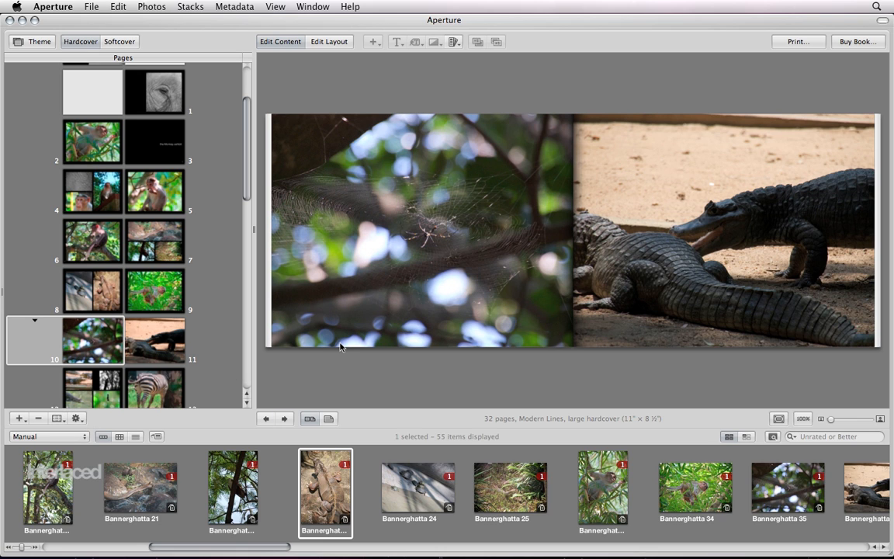
pyautogui.moveTo(206, 320)
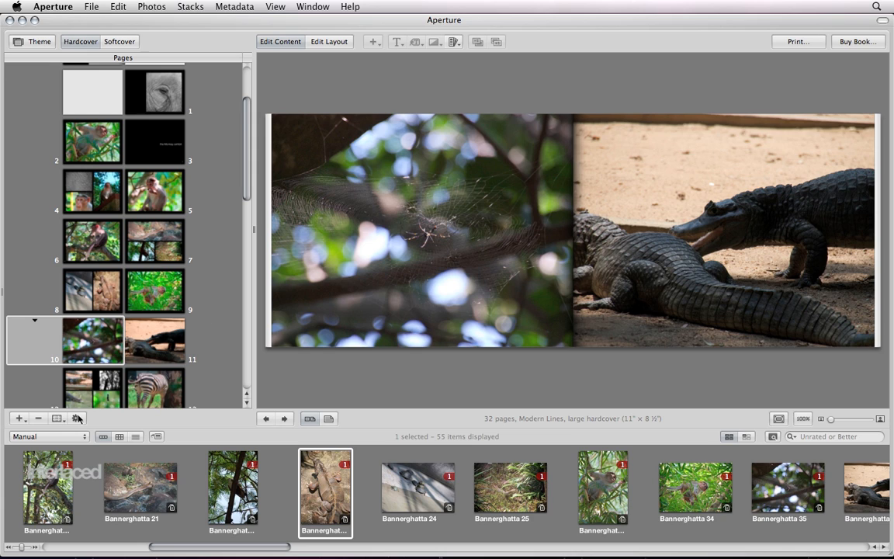
pyautogui.moveTo(142, 206)
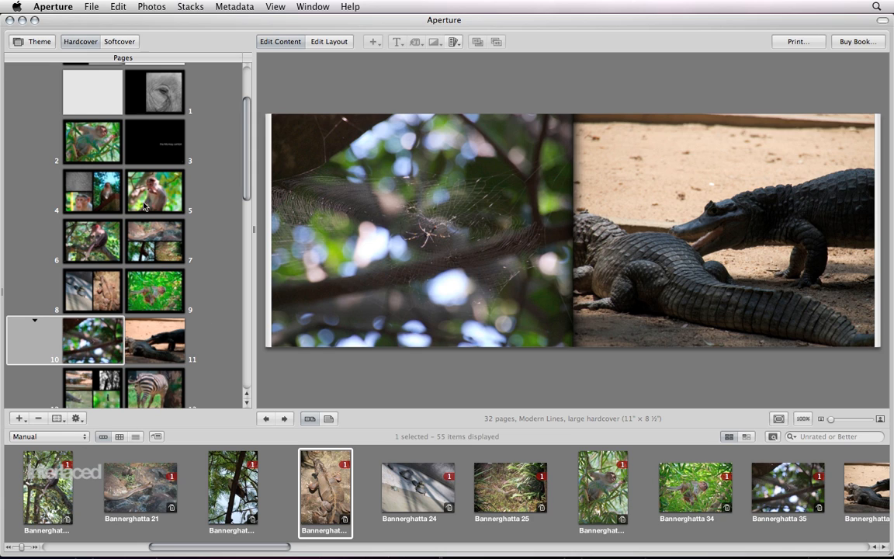
pyautogui.moveTo(159, 235)
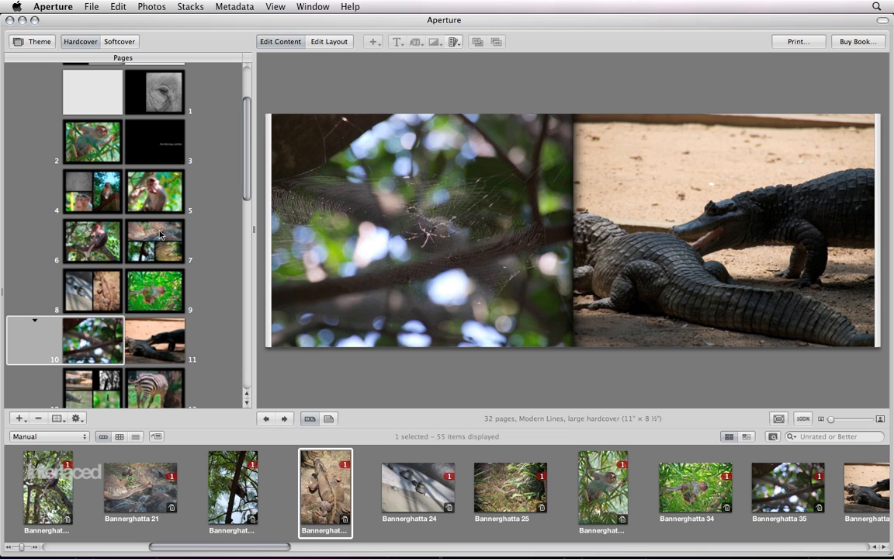
pyautogui.moveTo(177, 245)
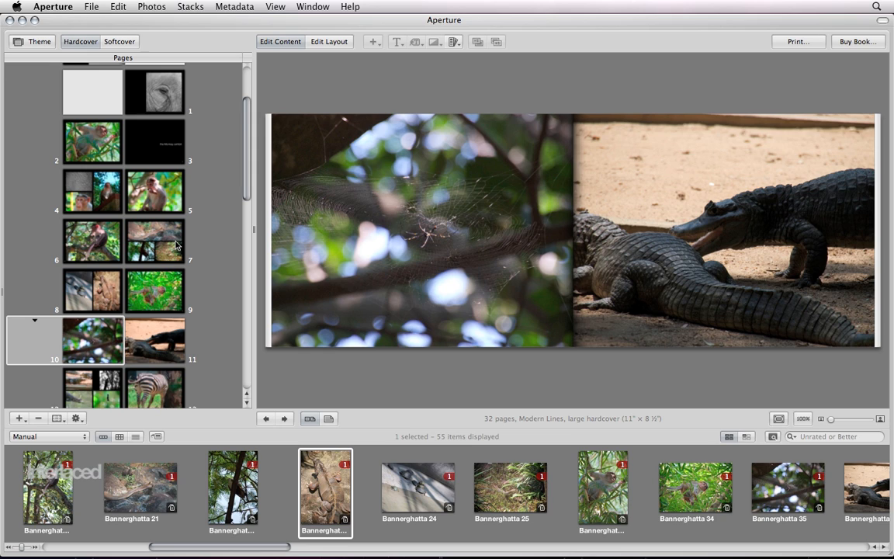
pyautogui.moveTo(136, 351)
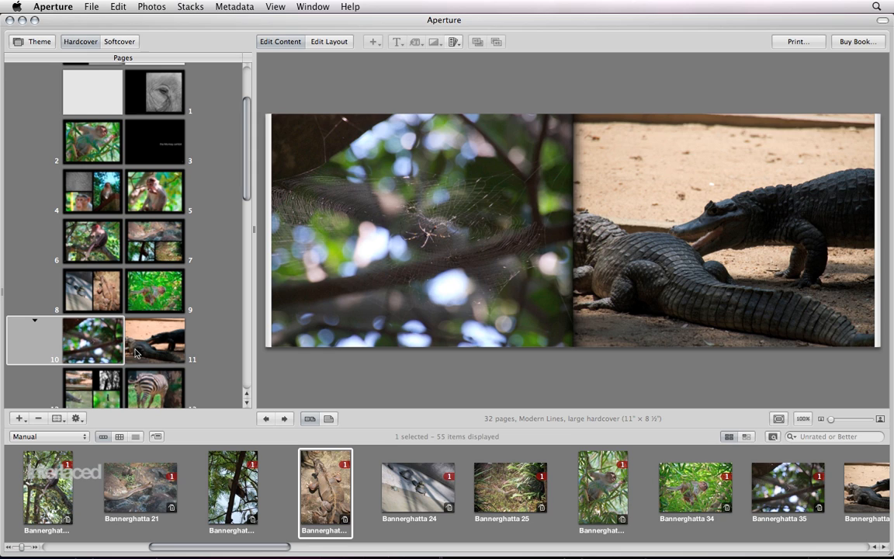
pyautogui.moveTo(74, 418)
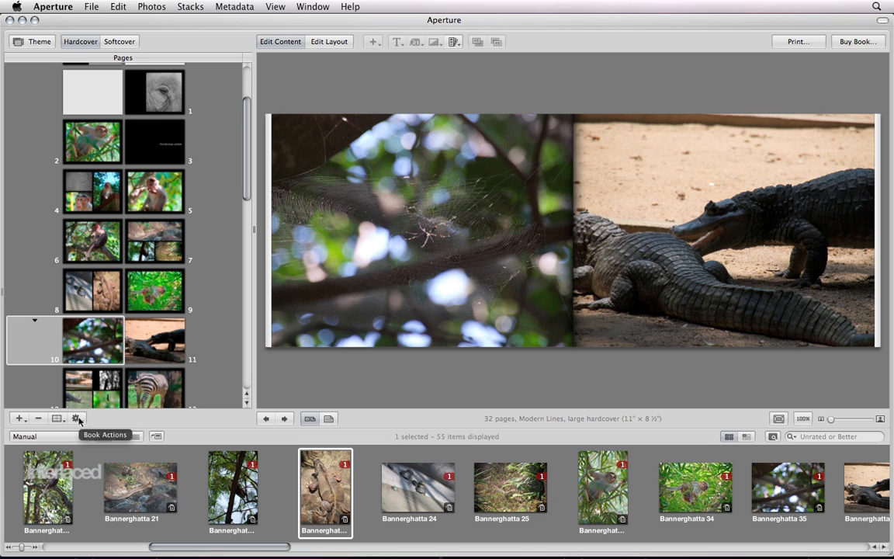
pyautogui.click(76, 418)
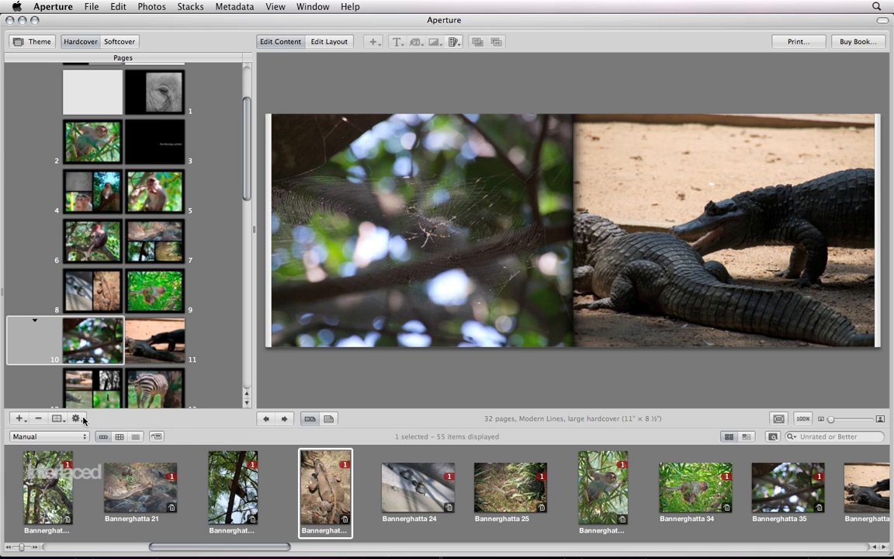
pyautogui.moveTo(135, 383)
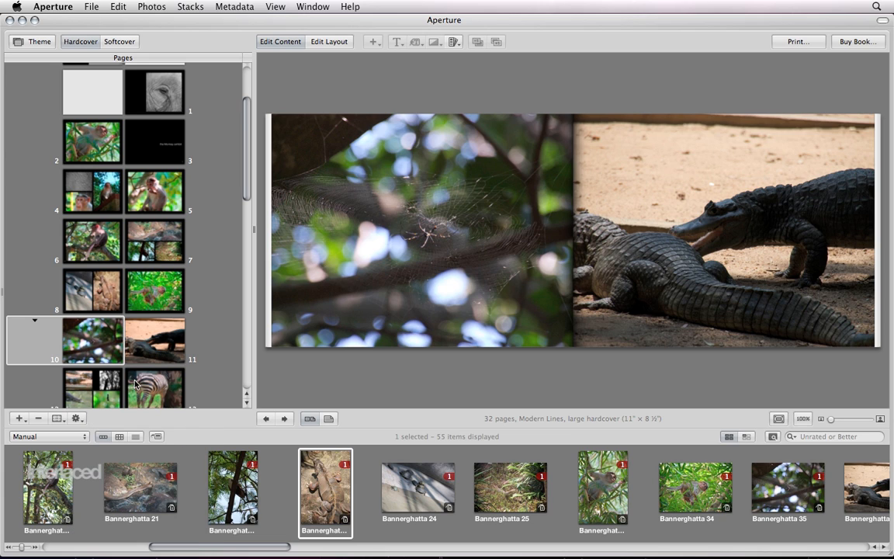
pyautogui.moveTo(188, 349)
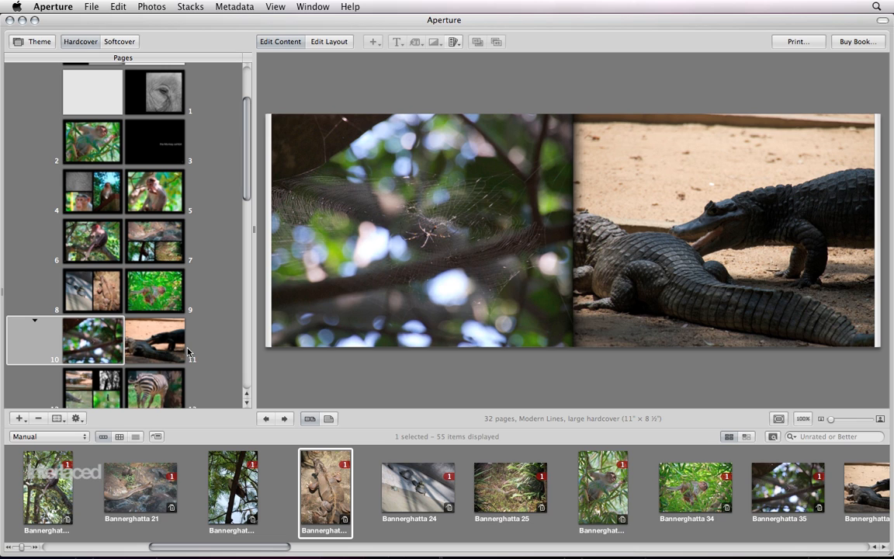
pyautogui.scroll(-3)
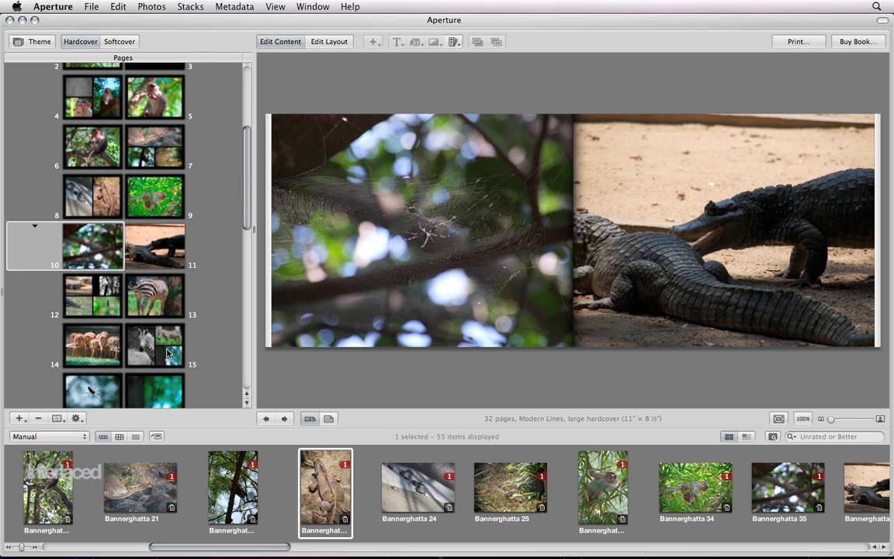
pyautogui.scroll(-3)
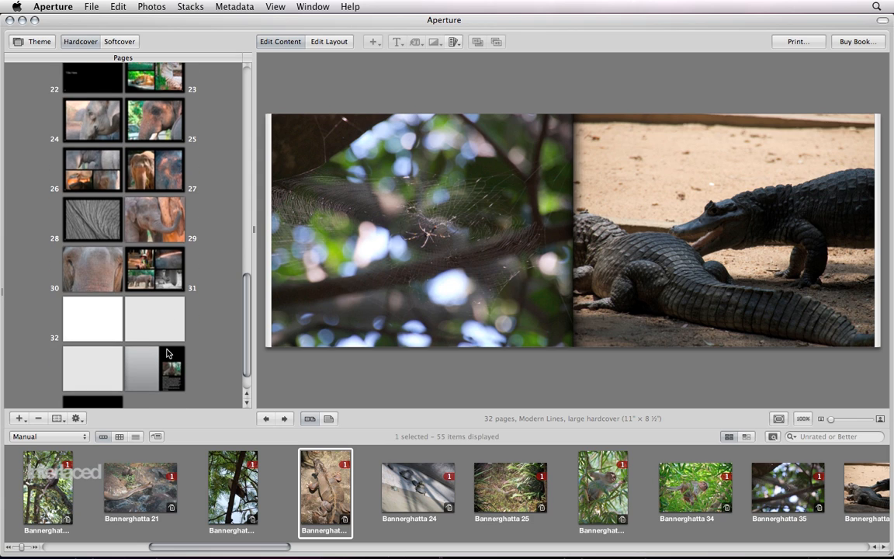
pyautogui.scroll(-3)
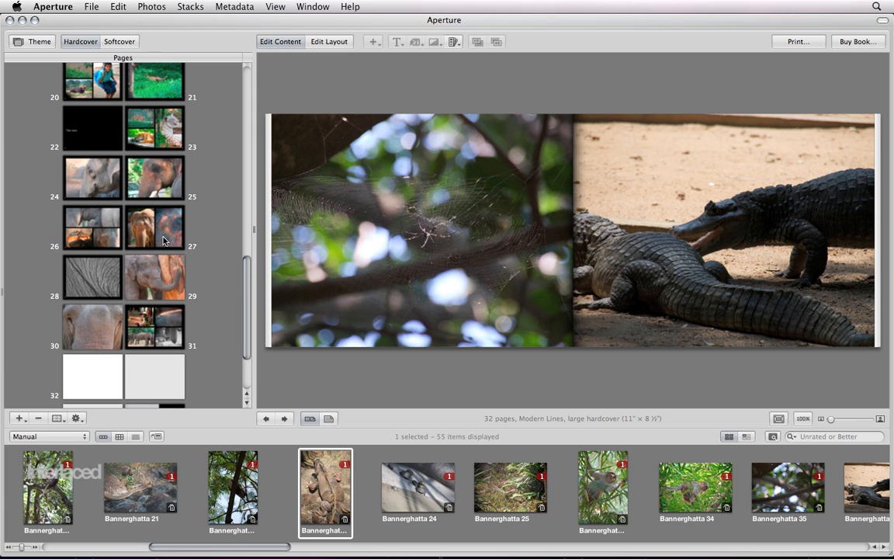
pyautogui.moveTo(203, 232)
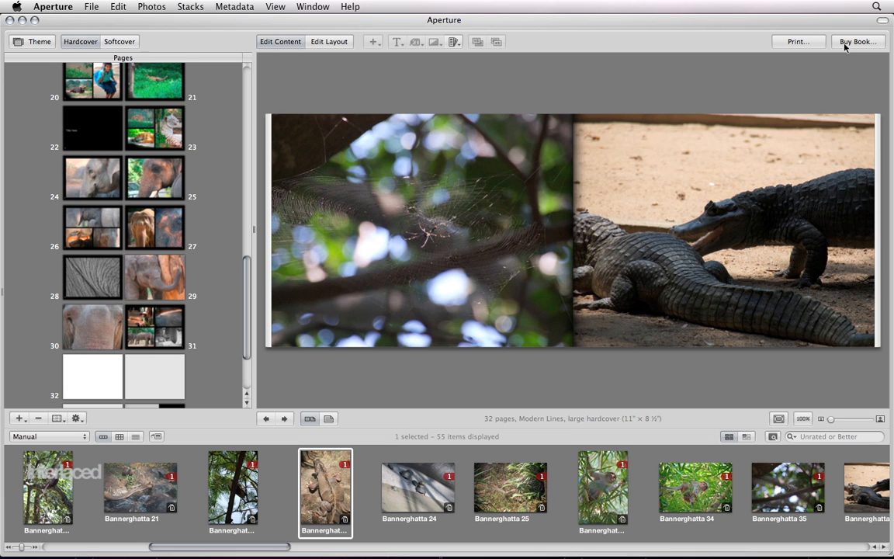
pyautogui.moveTo(838, 51)
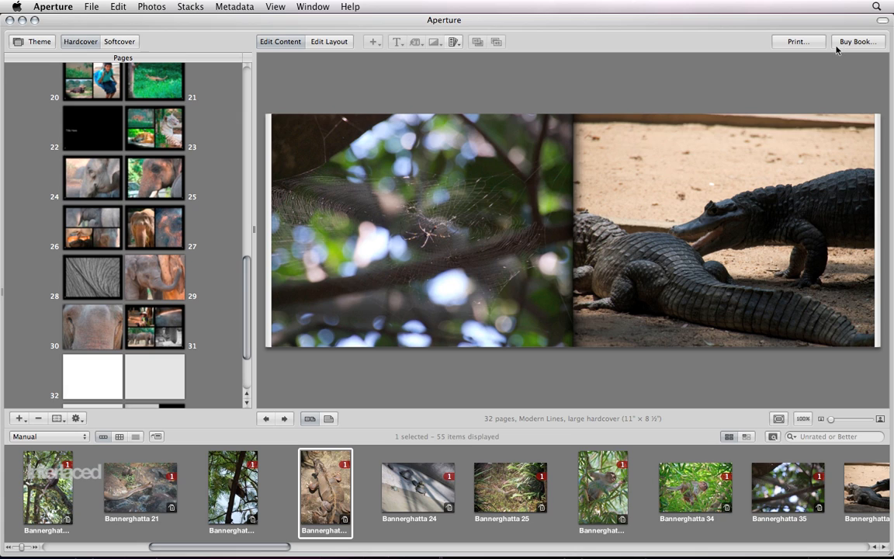
pyautogui.moveTo(796, 44)
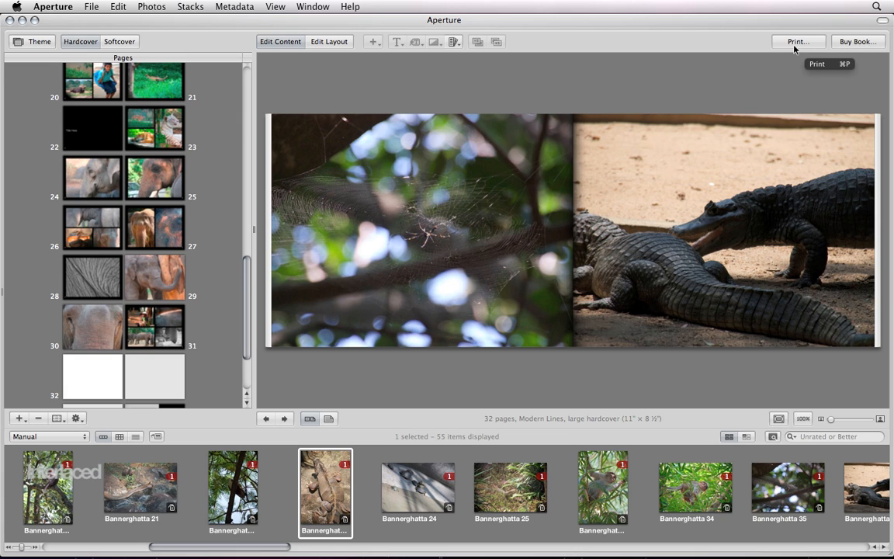
pyautogui.moveTo(761, 166)
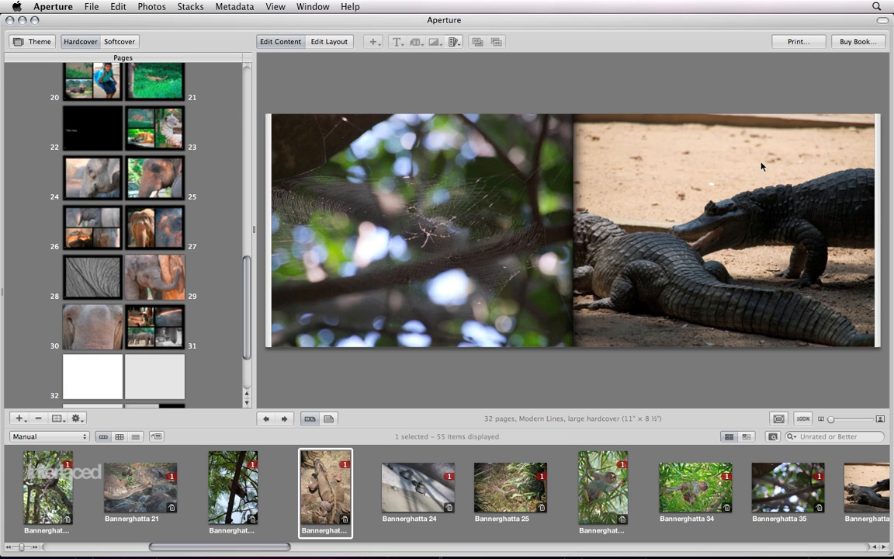
pyautogui.moveTo(878, 161)
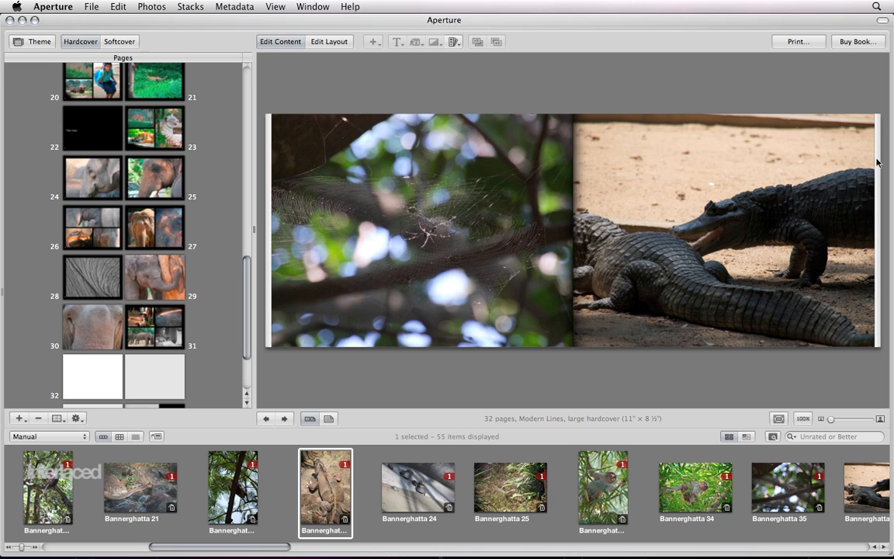
pyautogui.moveTo(879, 130)
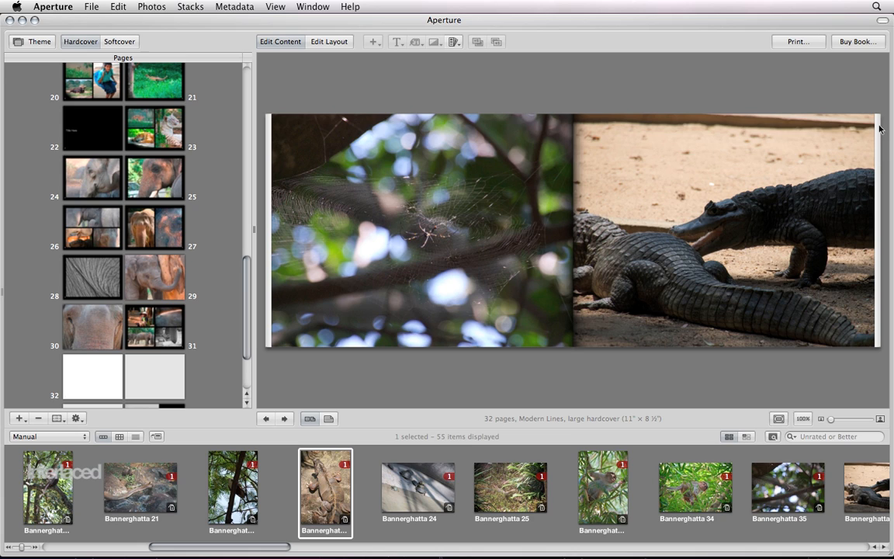
pyautogui.moveTo(859, 117)
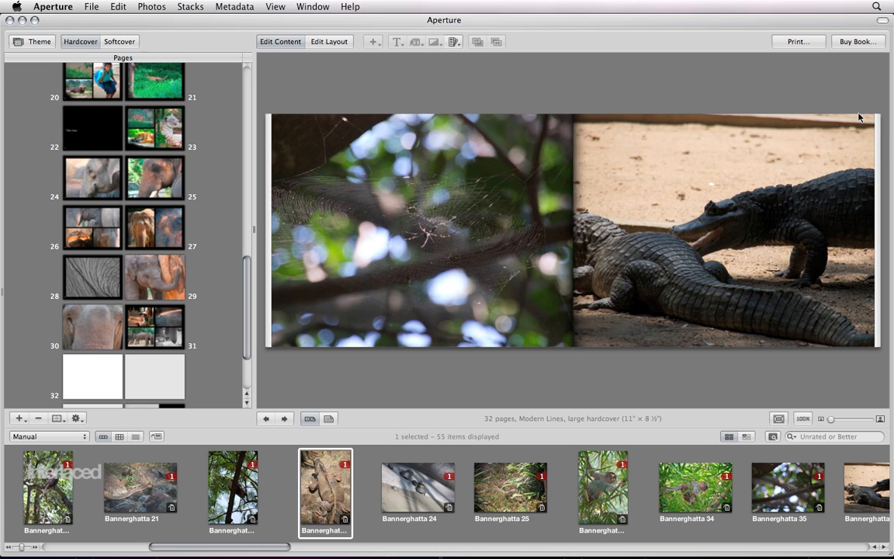
pyautogui.moveTo(857, 141)
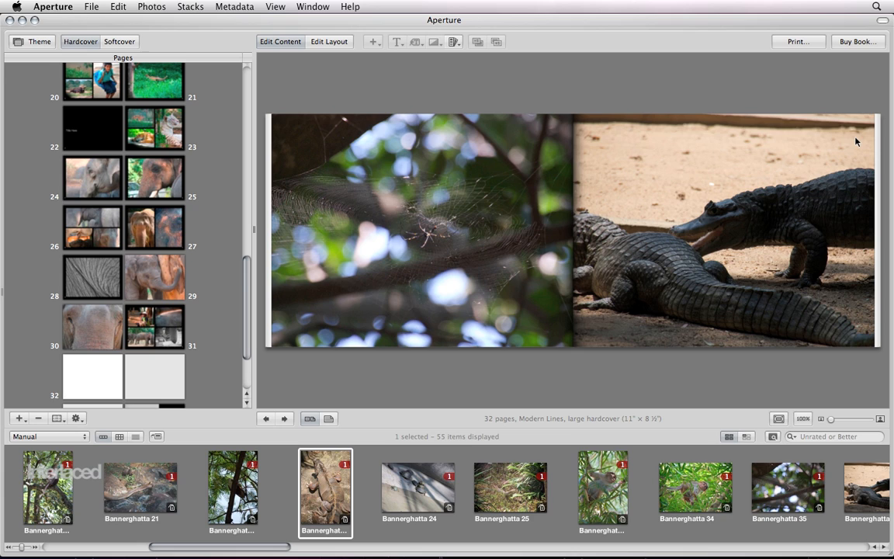
pyautogui.moveTo(863, 140)
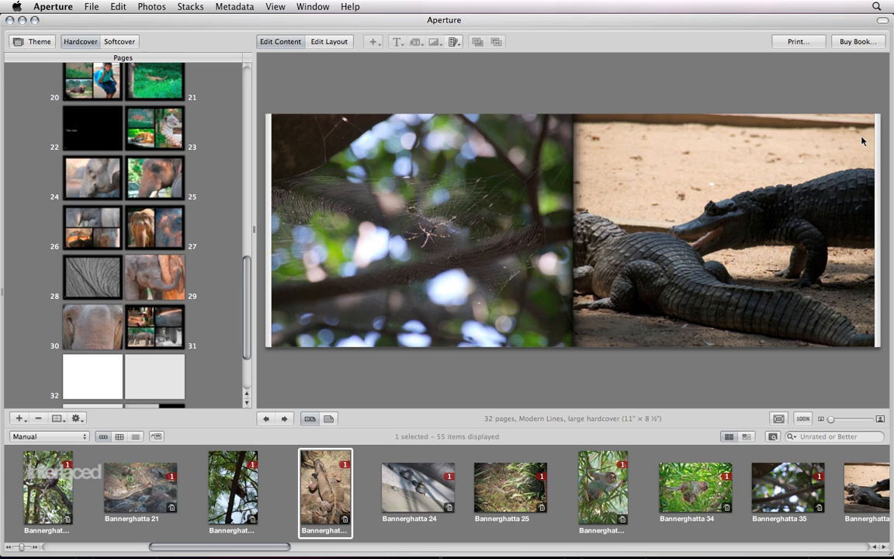
pyautogui.moveTo(866, 140)
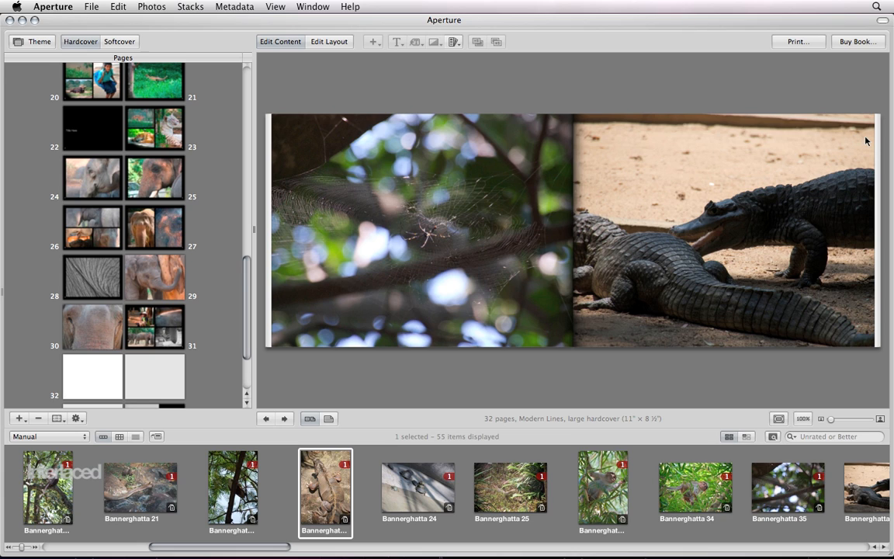
pyautogui.moveTo(816, 46)
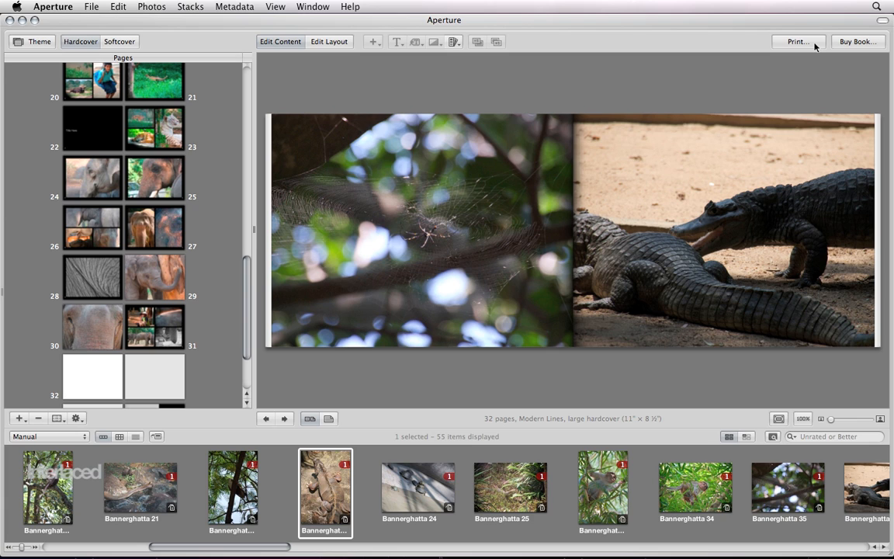
pyautogui.moveTo(682, 93)
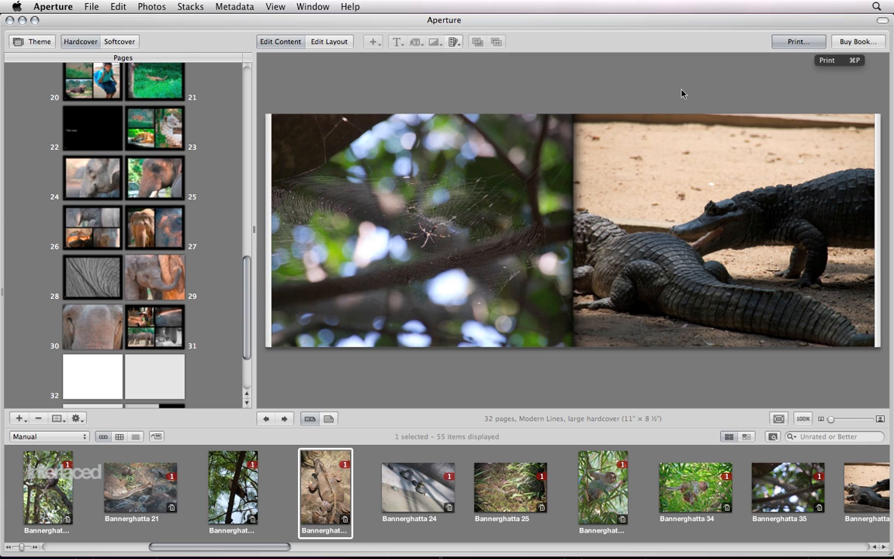
pyautogui.click(788, 41)
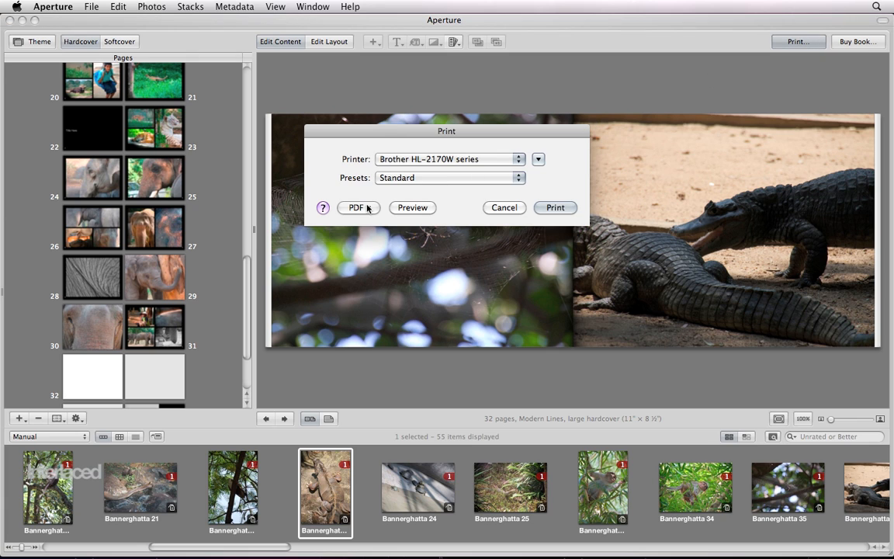
pyautogui.click(357, 207)
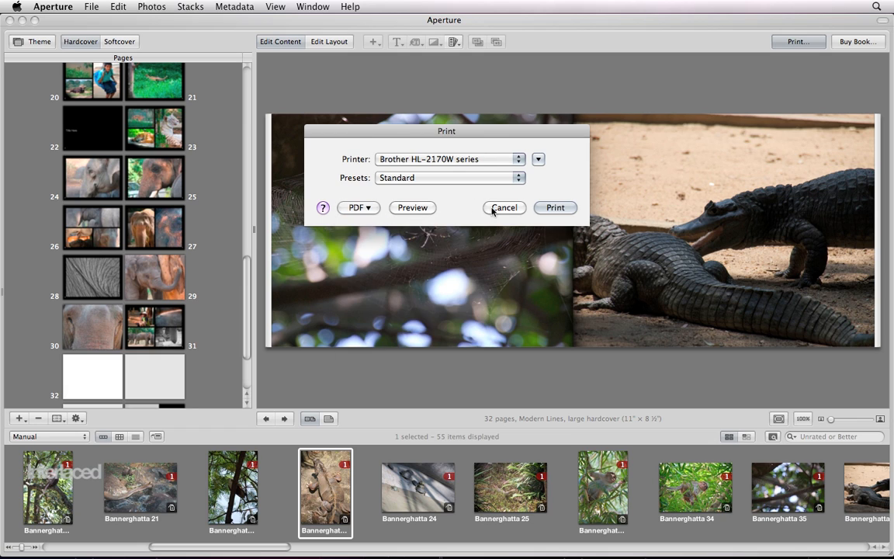
pyautogui.click(504, 207)
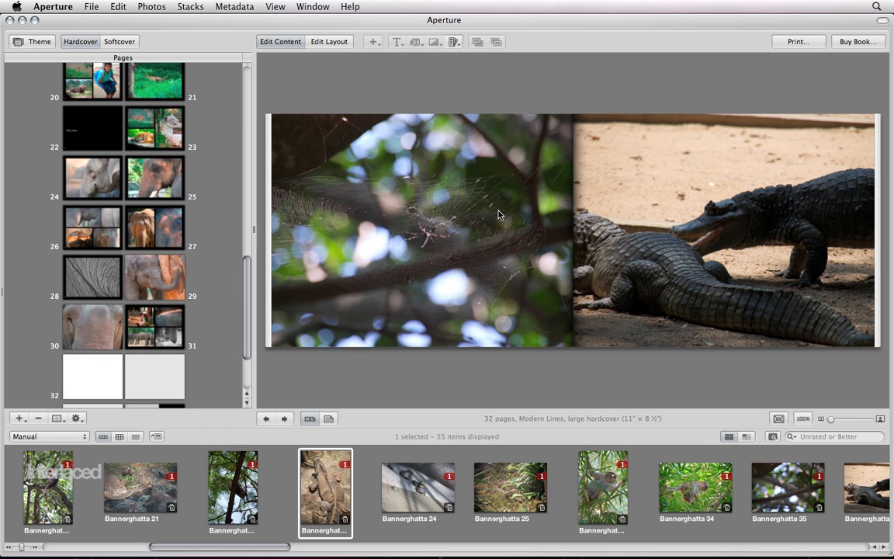